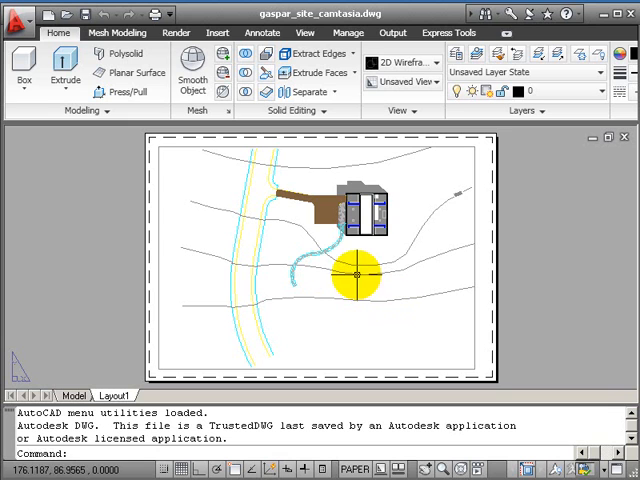
Open the Layer Properties Manager for the site plan drawing.
drag(355, 275, 330, 180)
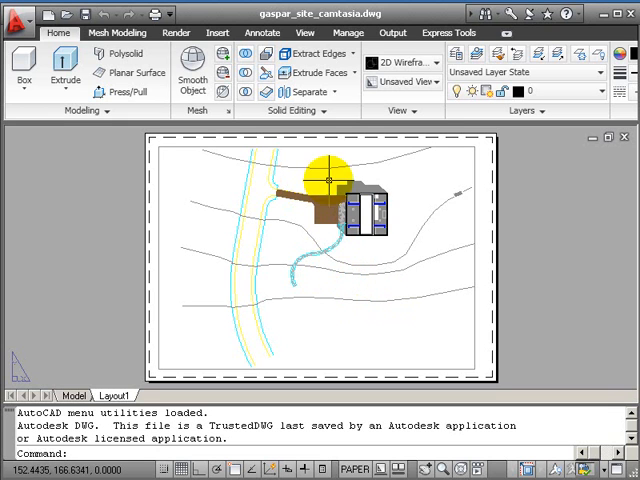
mouse_move(399, 245)
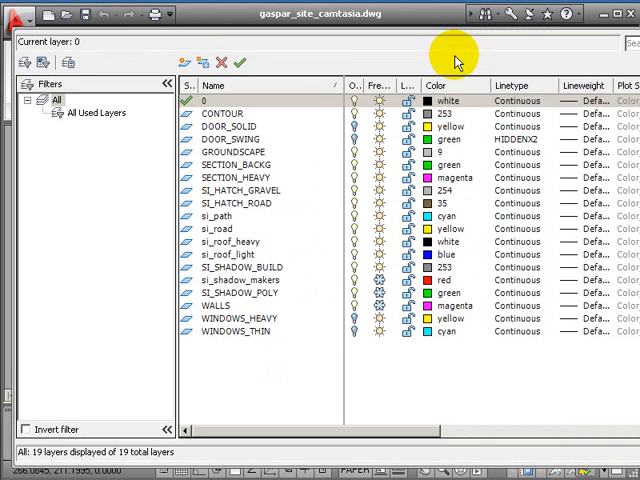
Create a new layer named SI_TREE_TRUNK with yellow as its colour.
click(184, 62)
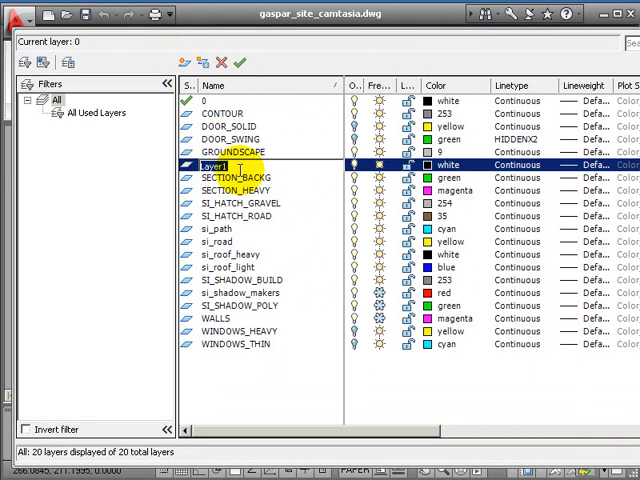
text(SI_TREE)
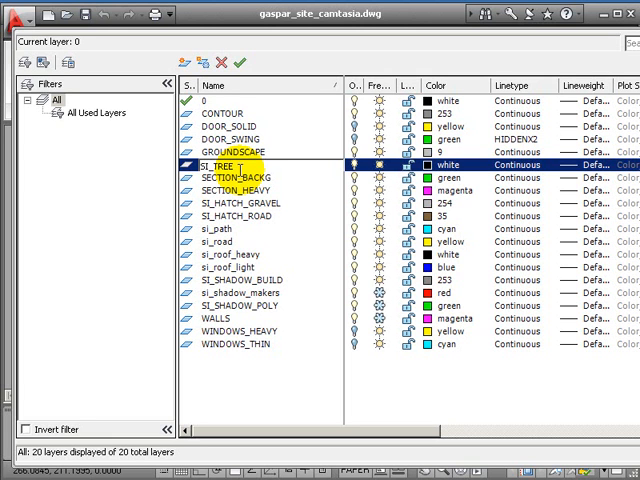
text(_TRUN)
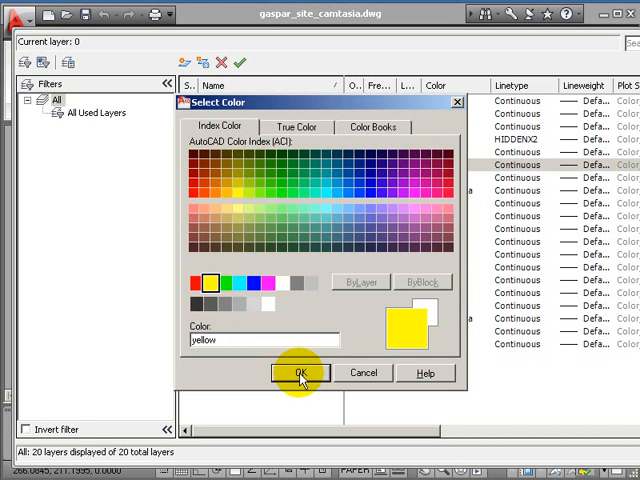
click(300, 373)
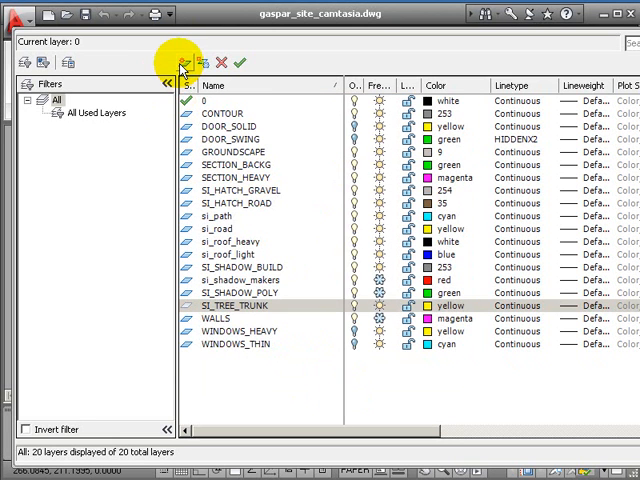
Create a new layer named SI_TREE_CANOPY with green as its colour.
click(189, 62)
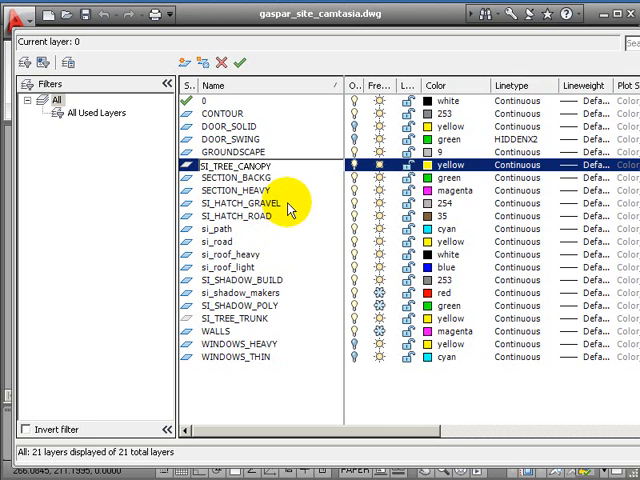
click(445, 164)
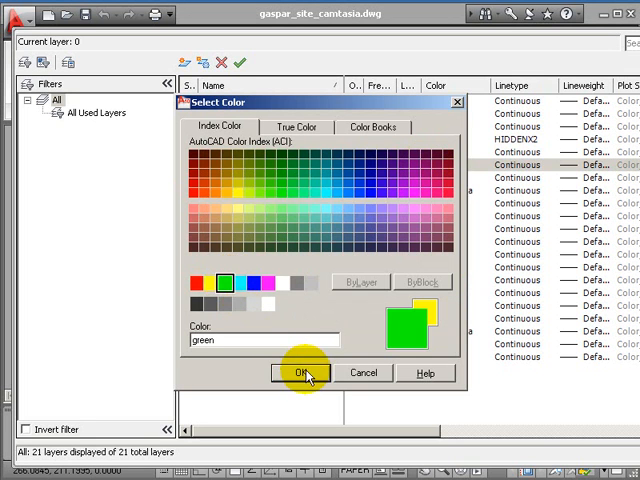
click(291, 373)
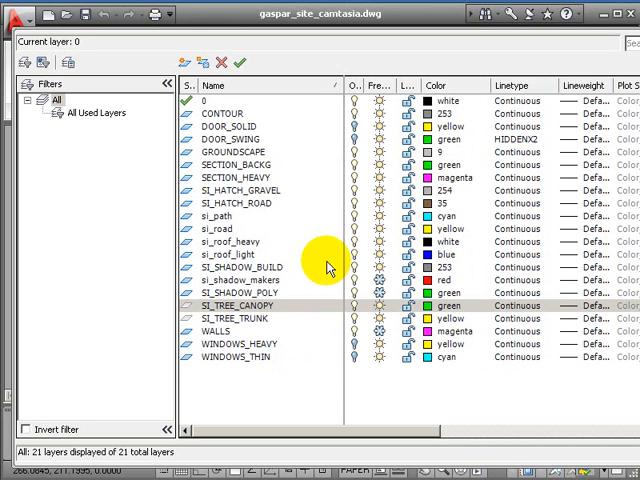
mouse_move(305, 207)
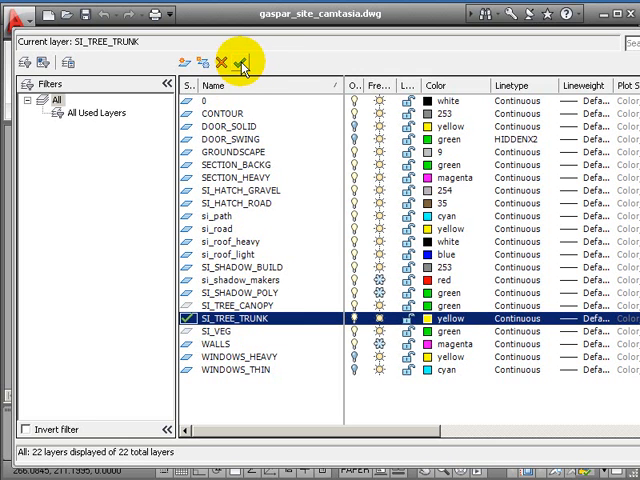
Apply the layer changes with SI_TREE_TRUNK current and close the manager.
click(219, 63)
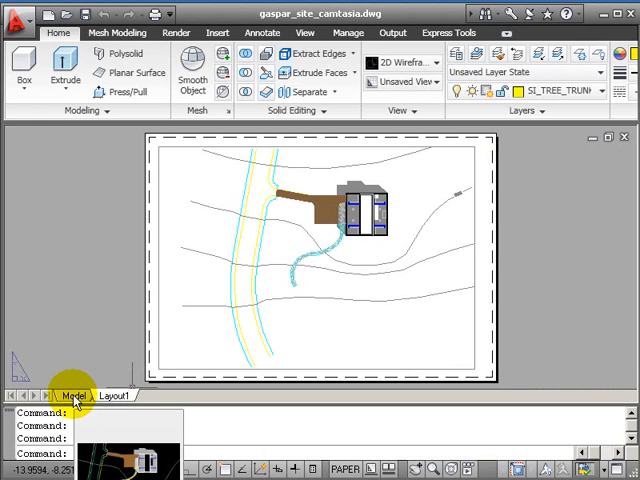
Switch from the paper layout to model space via the Model tab.
click(72, 395)
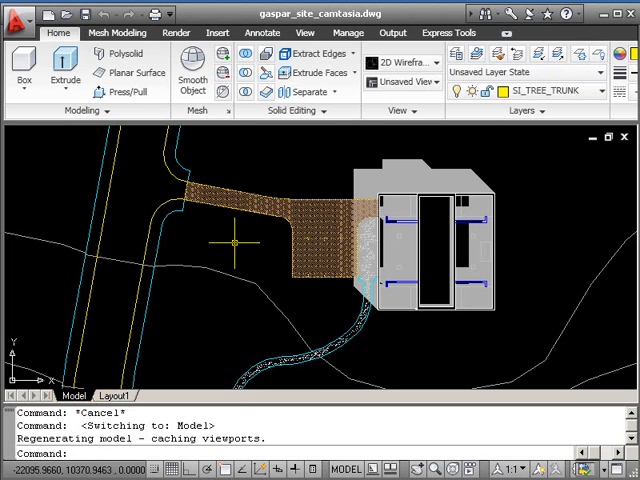
mouse_move(235, 270)
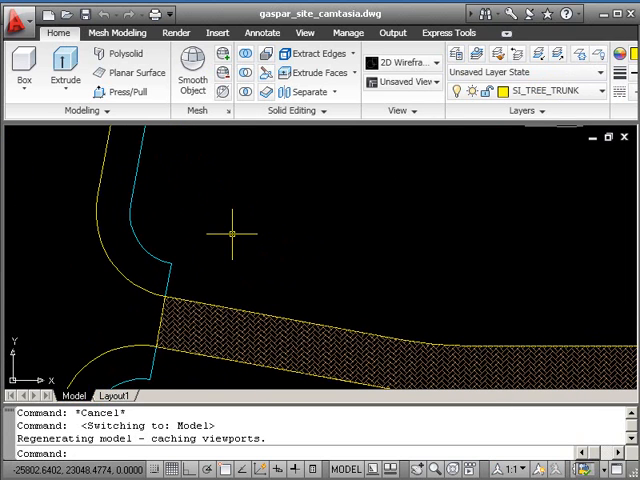
mouse_move(252, 213)
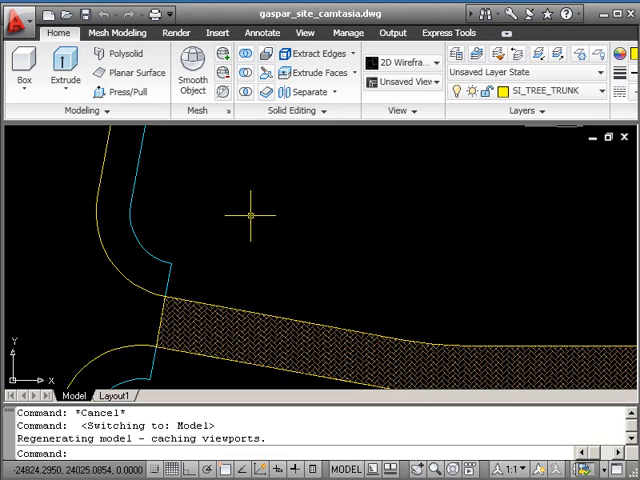
mouse_move(245, 216)
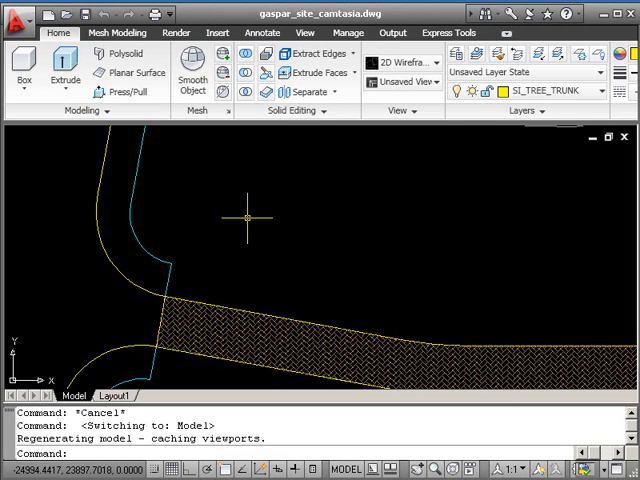
mouse_move(272, 227)
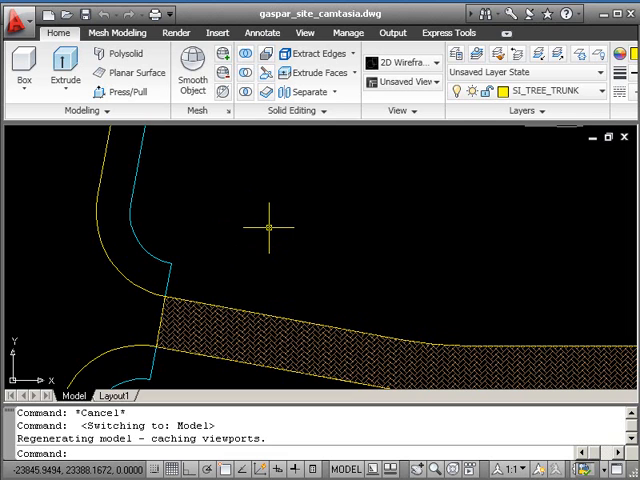
mouse_move(267, 227)
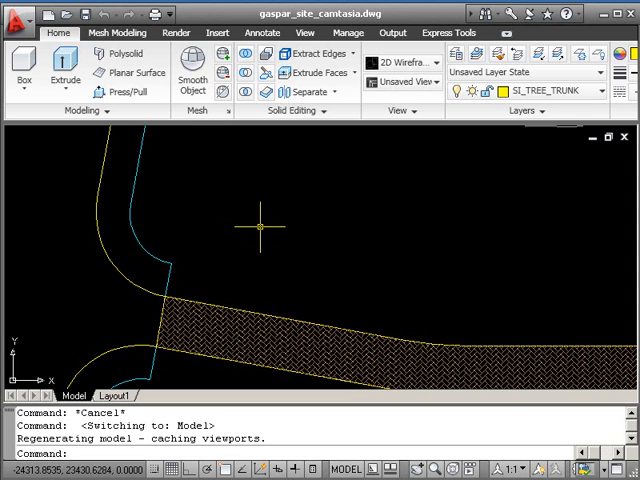
mouse_move(262, 233)
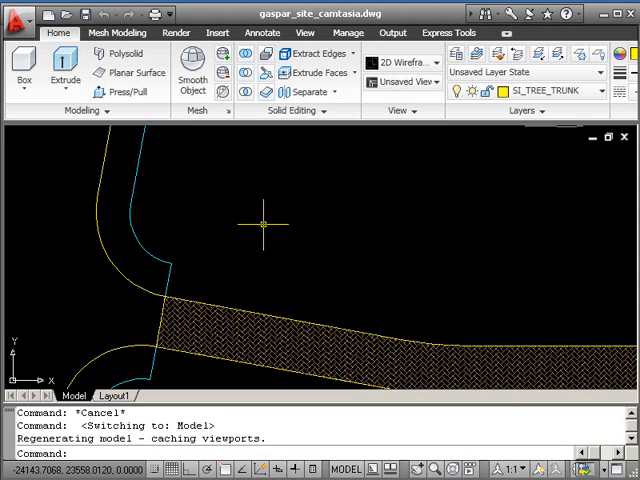
mouse_move(256, 216)
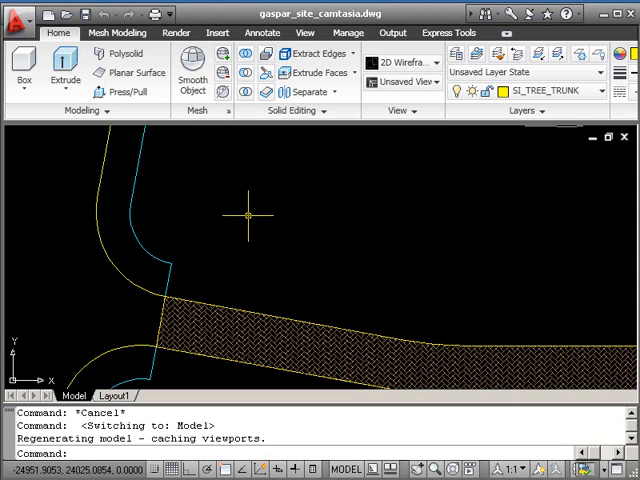
mouse_move(491, 229)
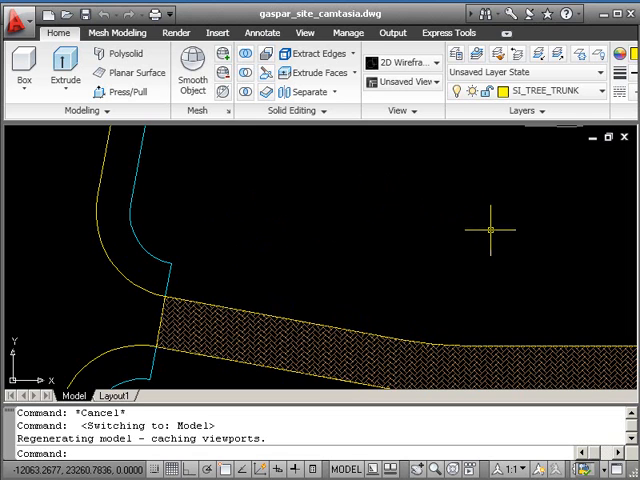
mouse_move(483, 248)
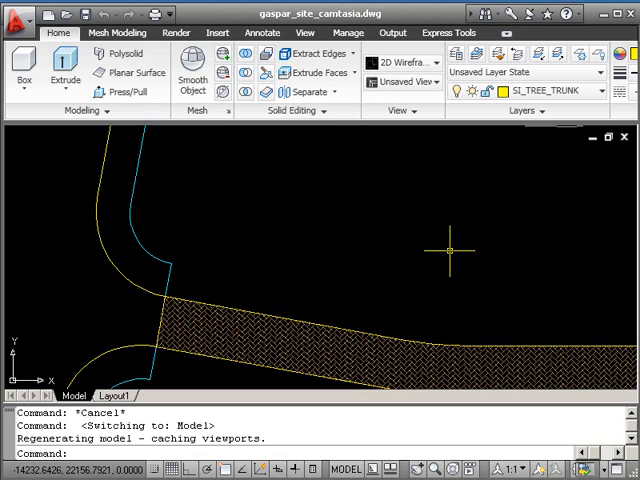
mouse_move(272, 242)
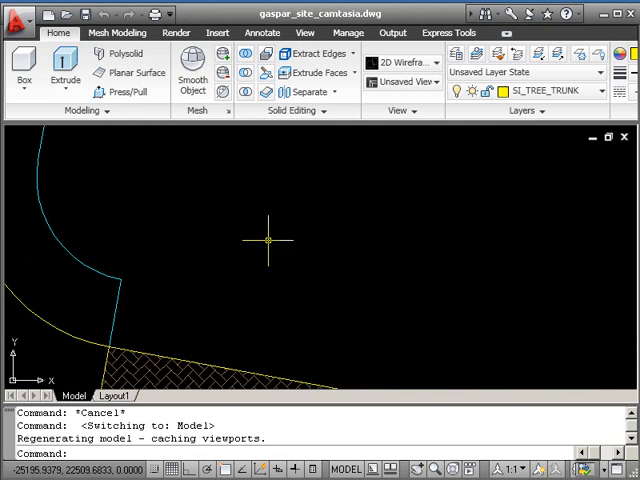
mouse_move(348, 226)
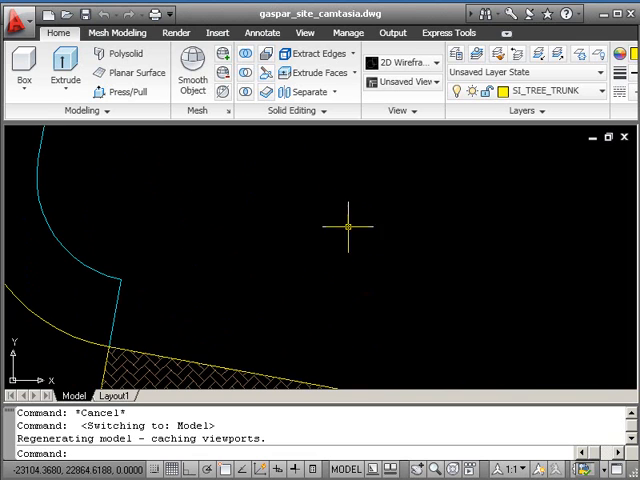
mouse_move(216, 218)
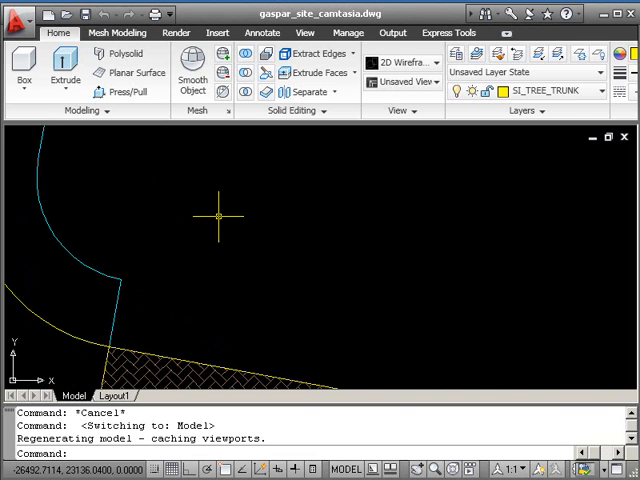
mouse_move(217, 247)
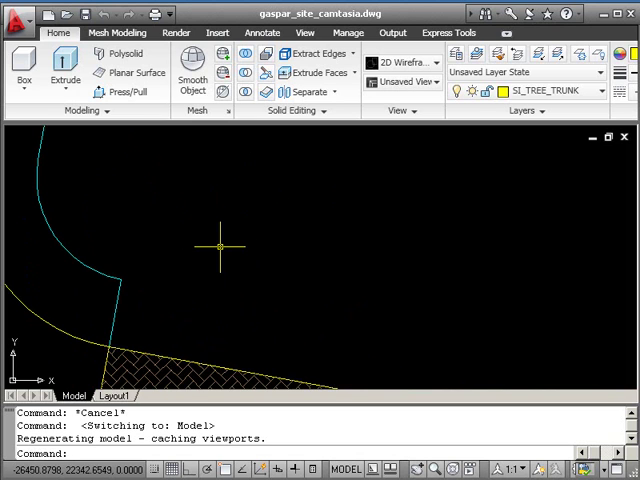
mouse_move(230, 242)
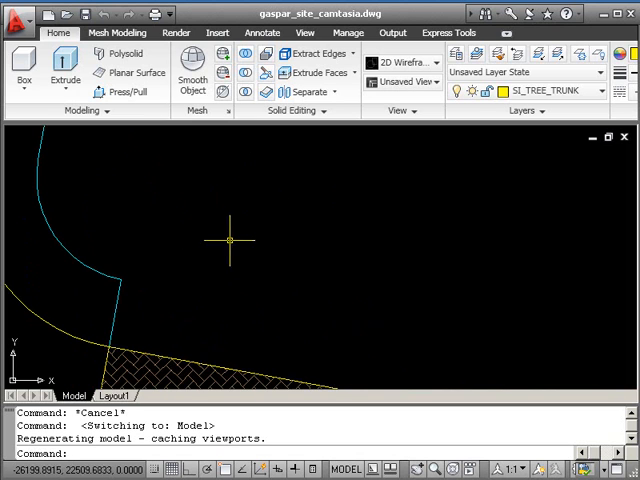
mouse_move(232, 237)
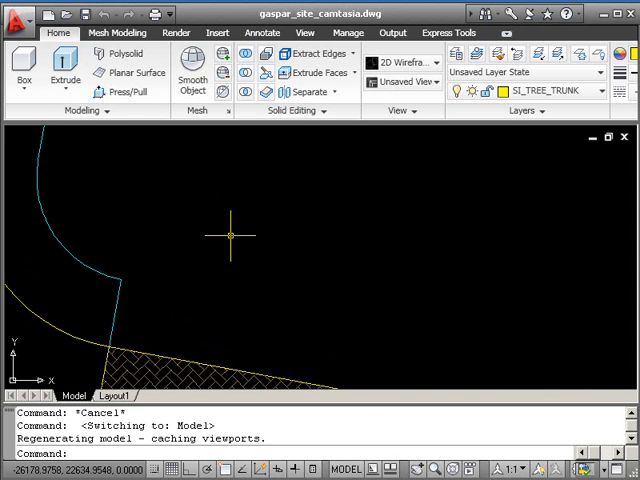
mouse_move(231, 237)
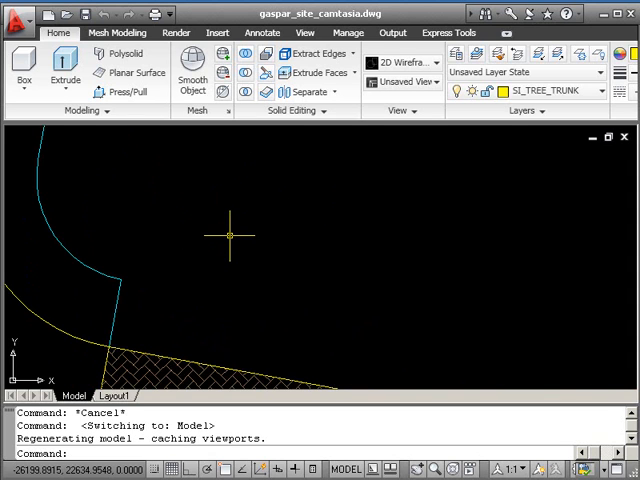
mouse_move(230, 237)
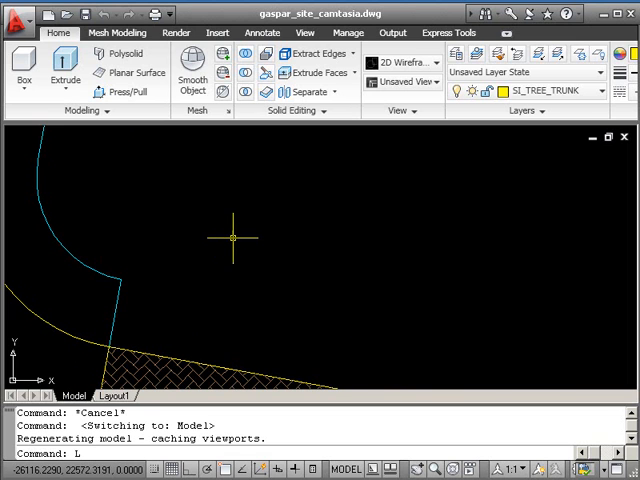
Draw a 150-unit orthogonal line in empty model space on SI_TREE_TRUNK.
click(230, 228)
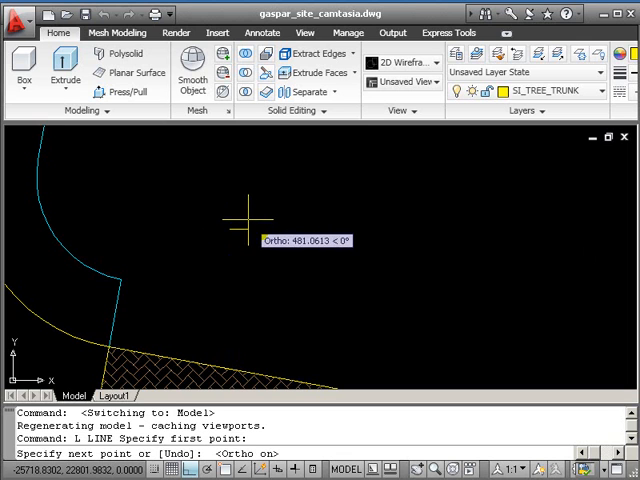
mouse_move(245, 225)
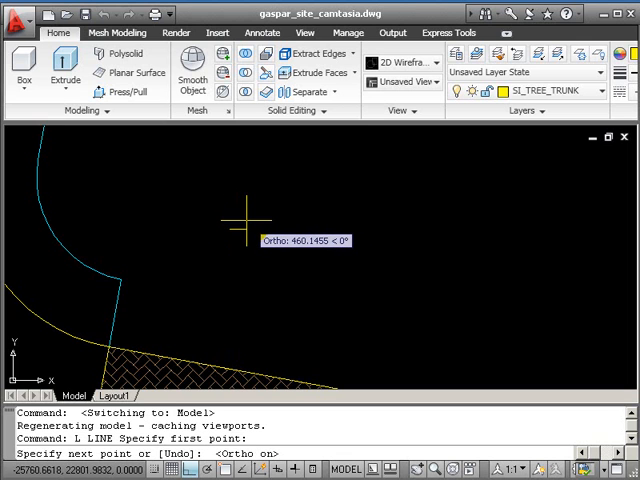
text(150)
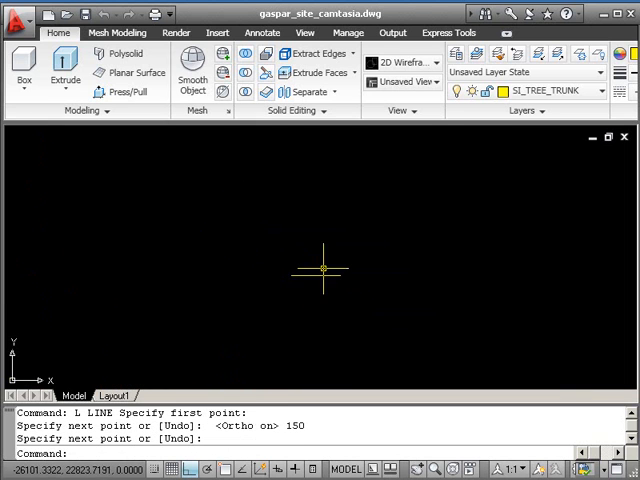
mouse_move(301, 313)
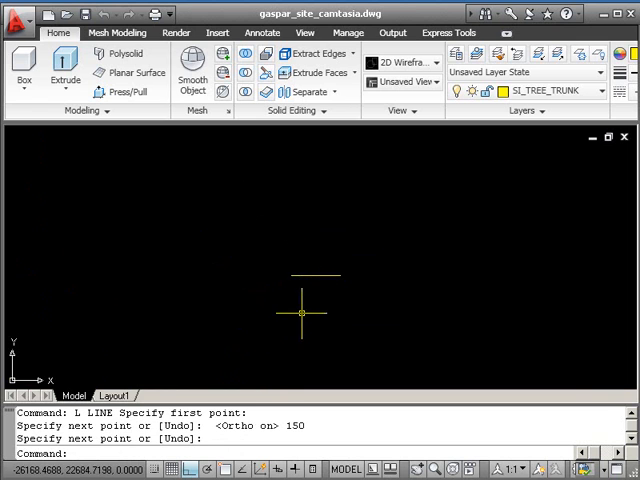
mouse_move(271, 260)
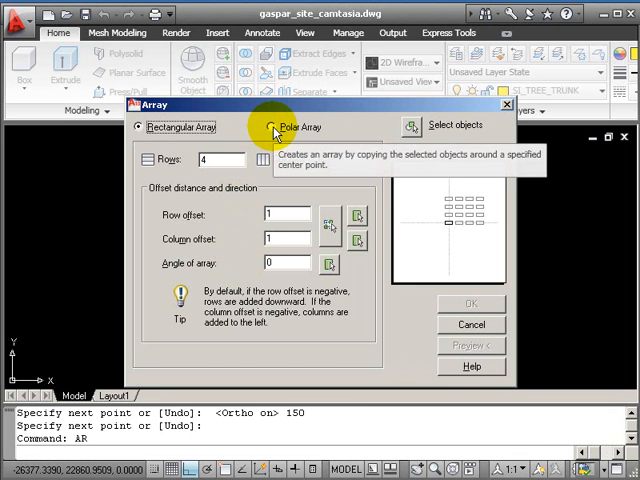
Polar-array the 150-unit line into 4 items over 360° to form a cross.
click(271, 127)
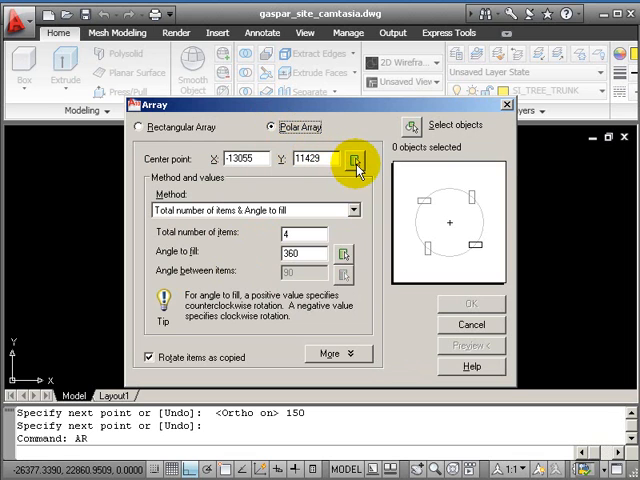
mouse_move(354, 163)
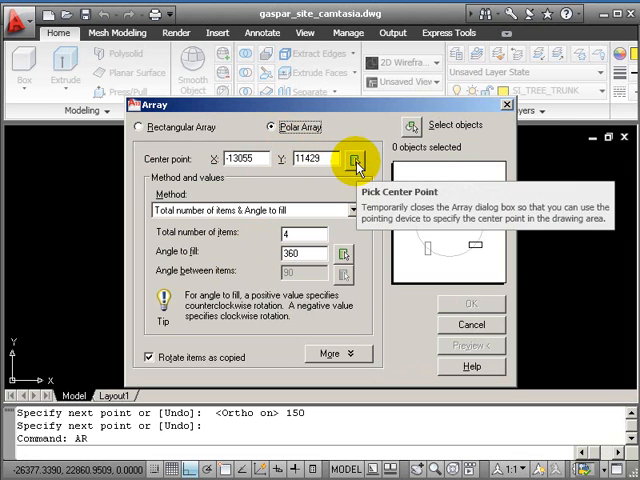
click(352, 161)
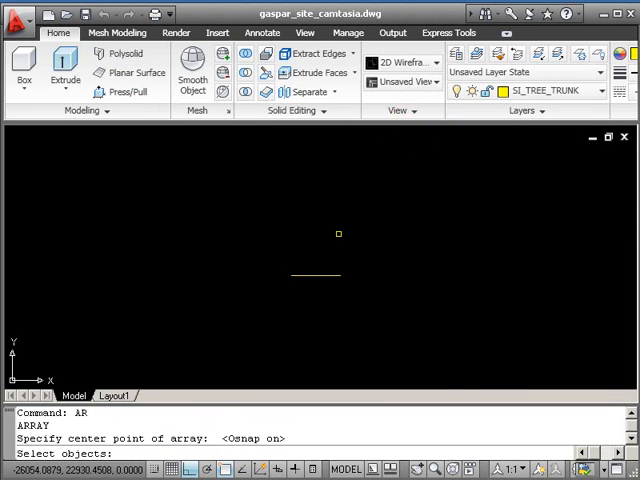
click(313, 271)
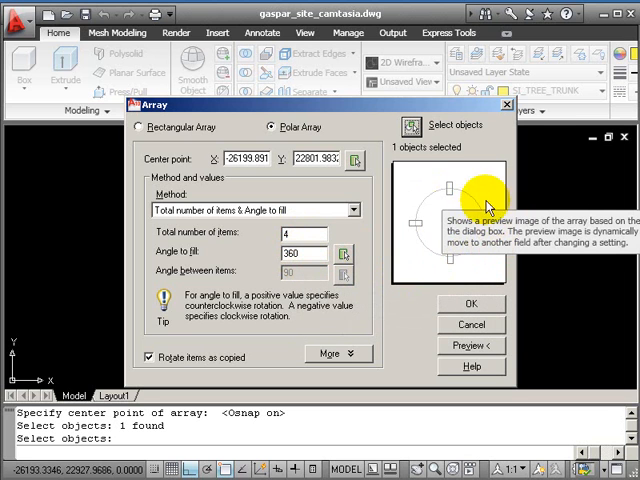
mouse_move(475, 278)
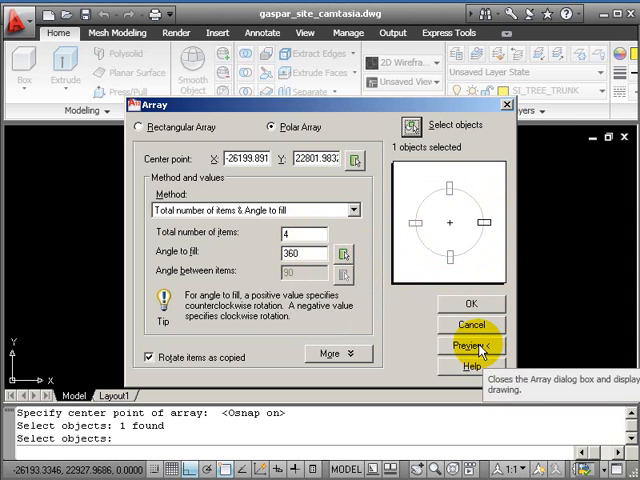
click(469, 345)
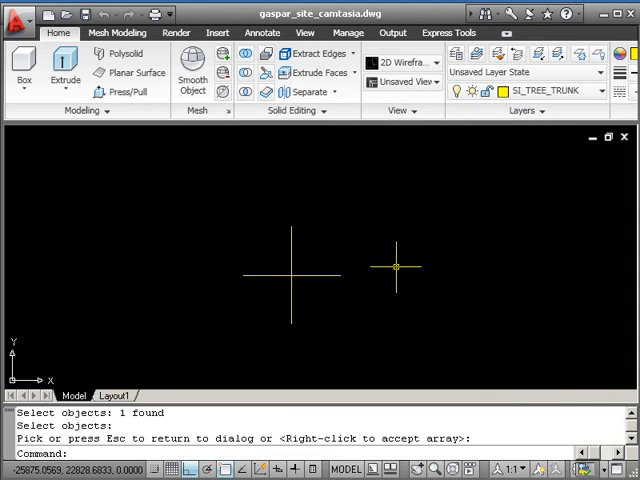
mouse_move(335, 243)
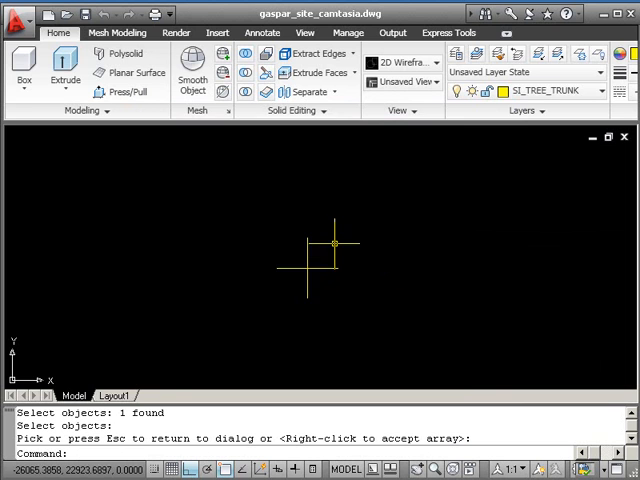
mouse_move(293, 277)
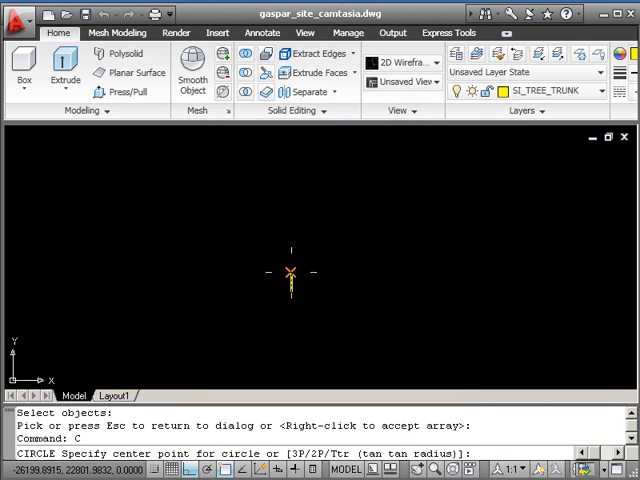
mouse_move(291, 272)
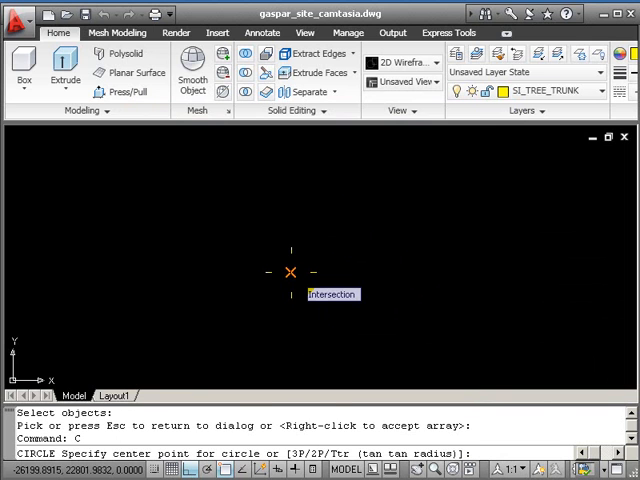
Draw a radius-500 circle centred on the cross and move it to SI_TREE_CANOPY.
click(291, 272)
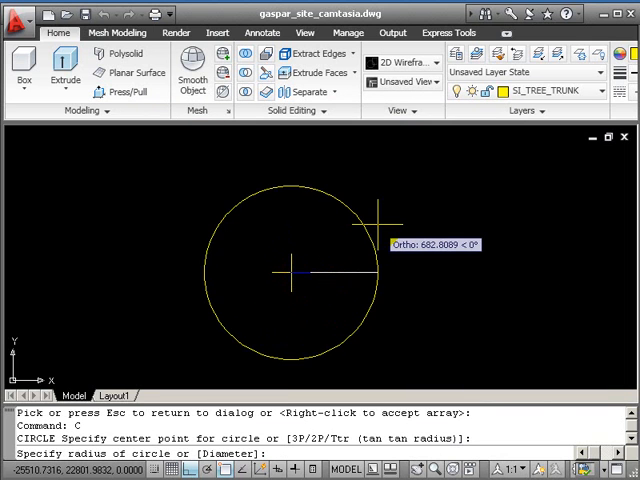
text(500)
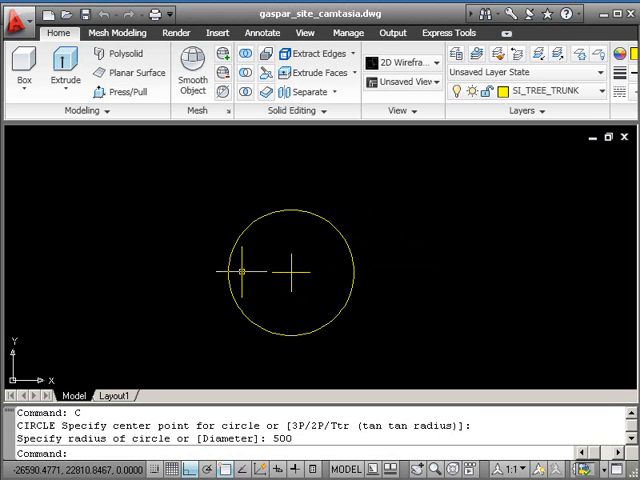
click(290, 270)
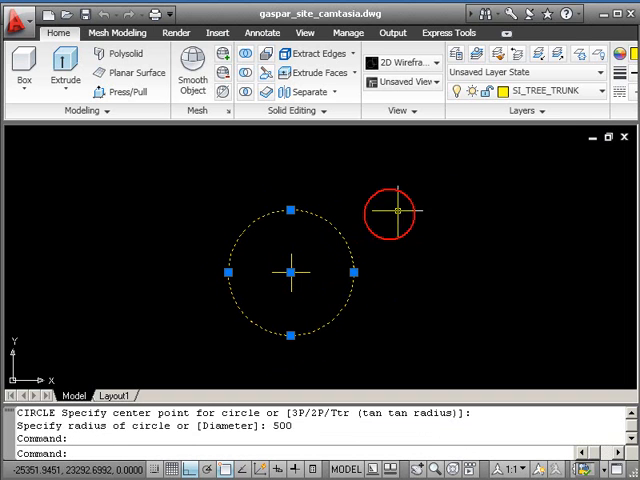
click(588, 91)
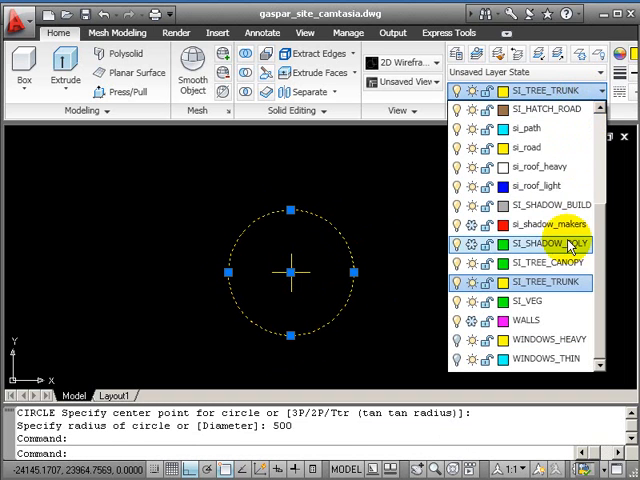
click(548, 282)
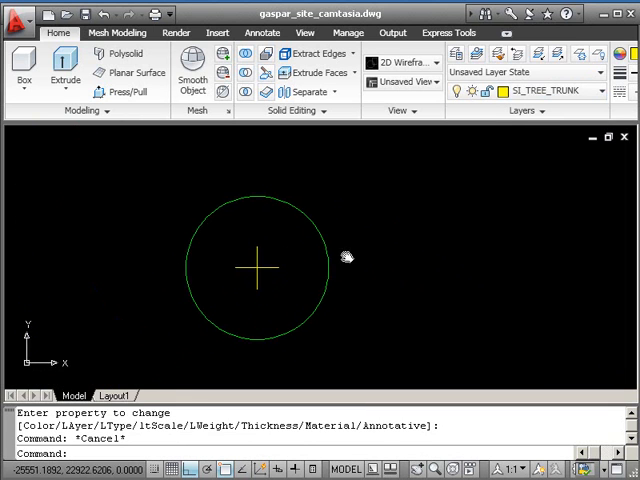
click(328, 235)
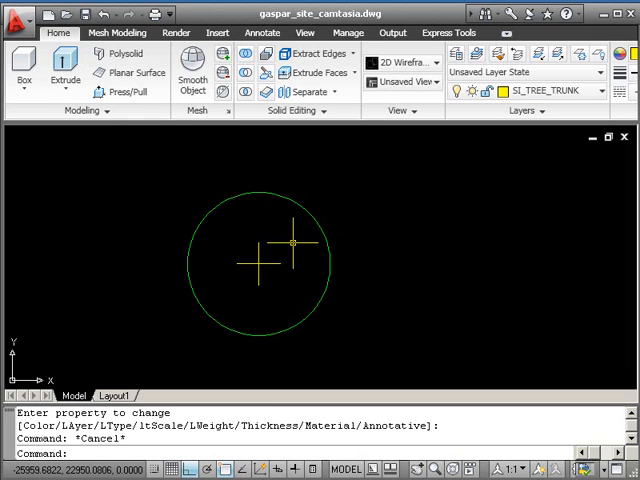
text(B)
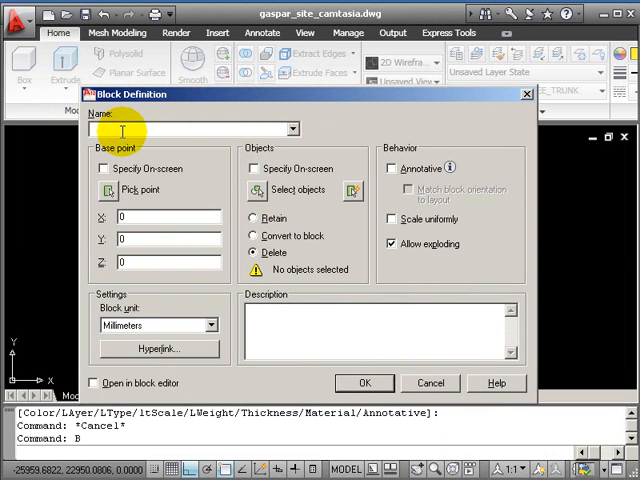
Define block TREE1 from the cross and circle, deleting the original objects.
text(TREE1)
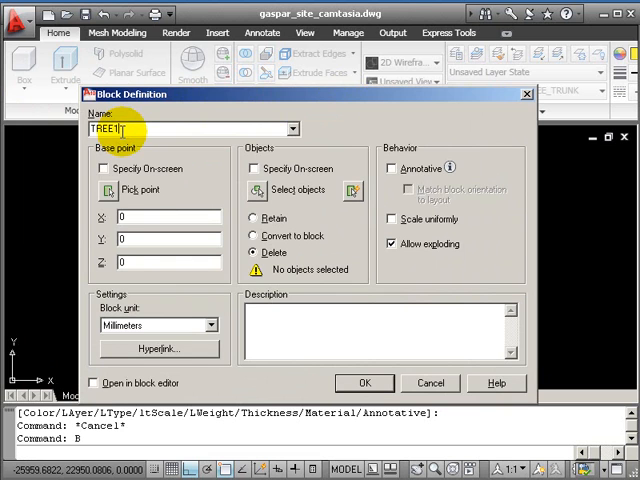
mouse_move(108, 191)
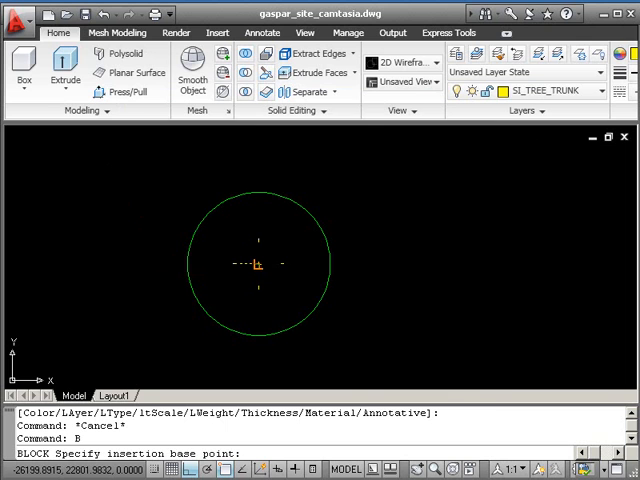
mouse_move(256, 265)
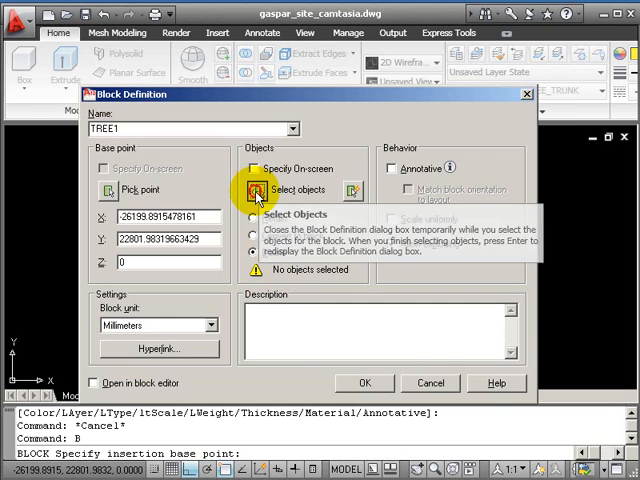
click(246, 190)
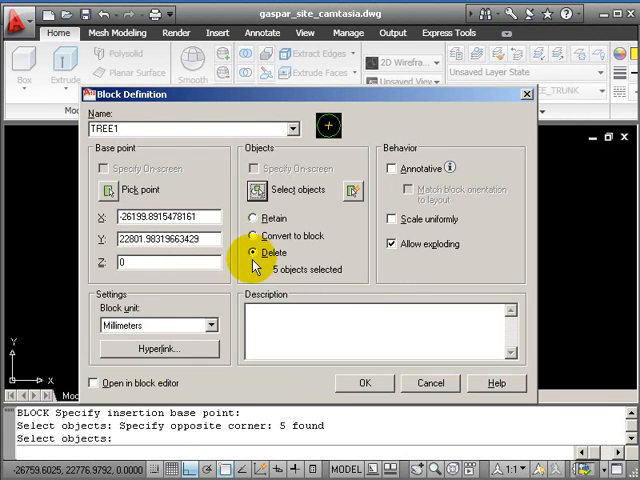
mouse_move(256, 252)
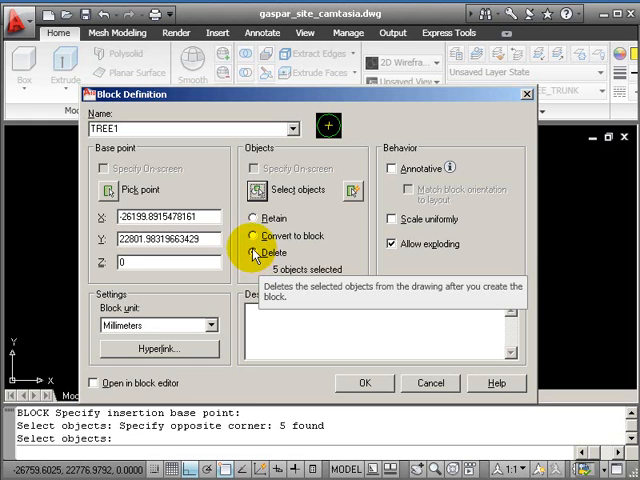
click(254, 252)
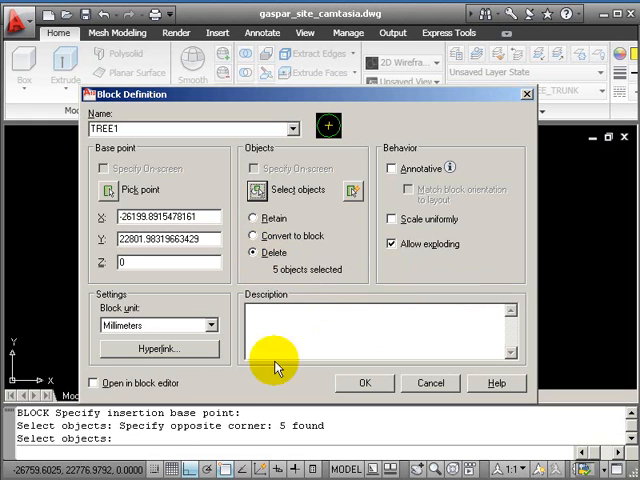
mouse_move(110, 325)
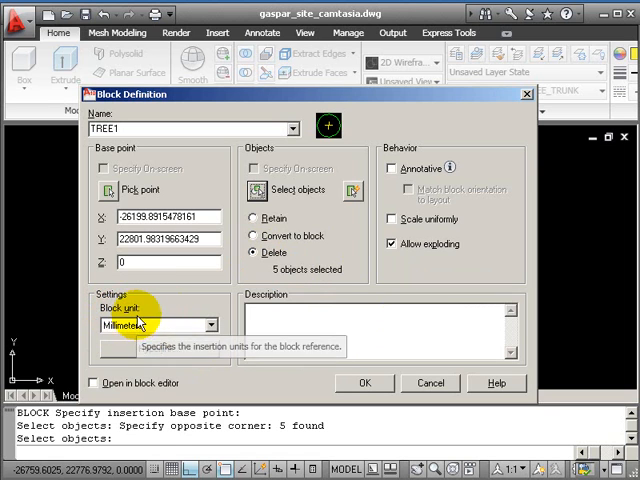
mouse_move(145, 349)
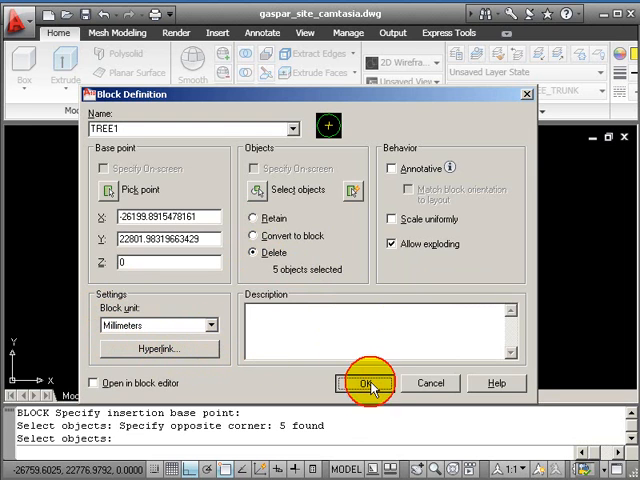
click(367, 383)
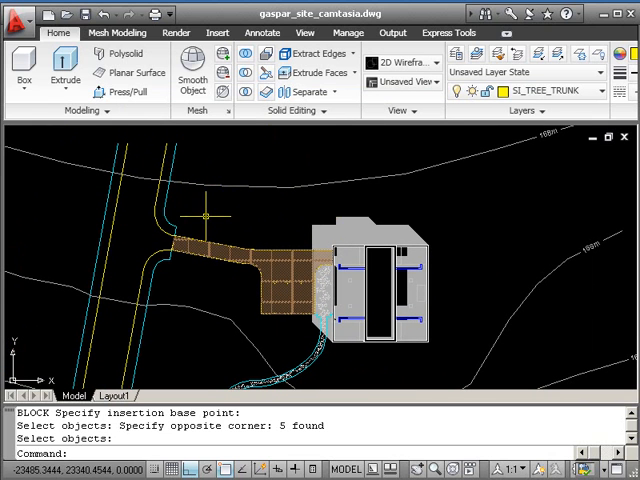
mouse_move(437, 192)
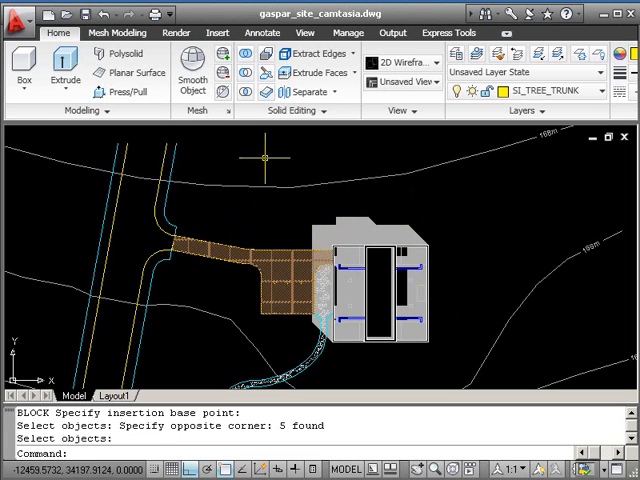
Choose TREE1 in the Insert dialog and fix rotation at 0° instead of on-screen.
click(217, 33)
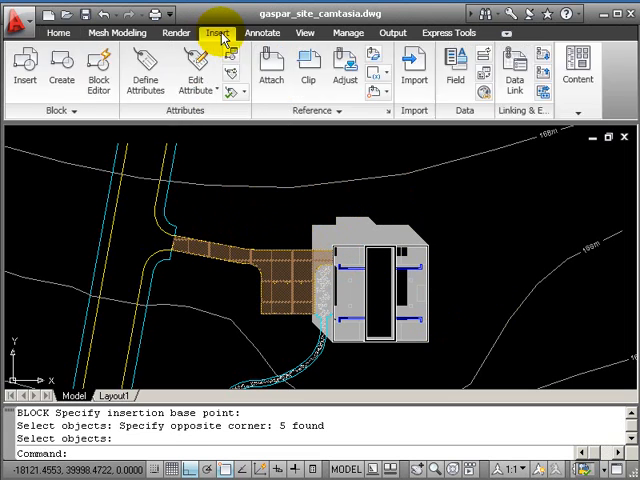
mouse_move(22, 68)
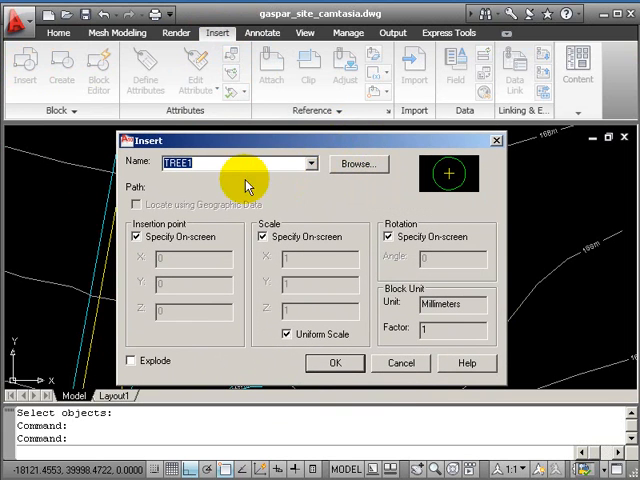
mouse_move(311, 163)
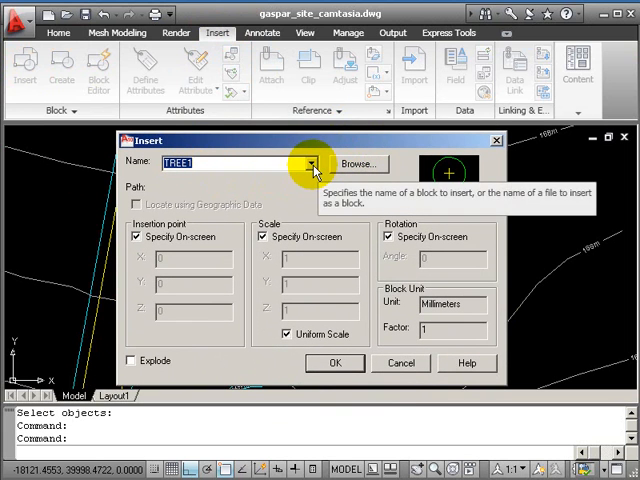
click(312, 163)
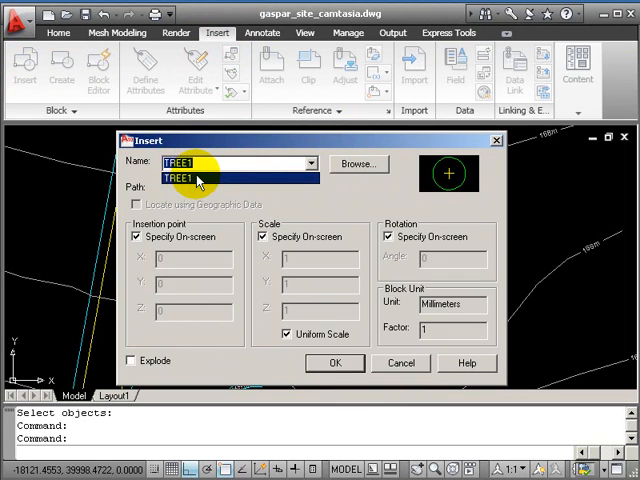
click(180, 178)
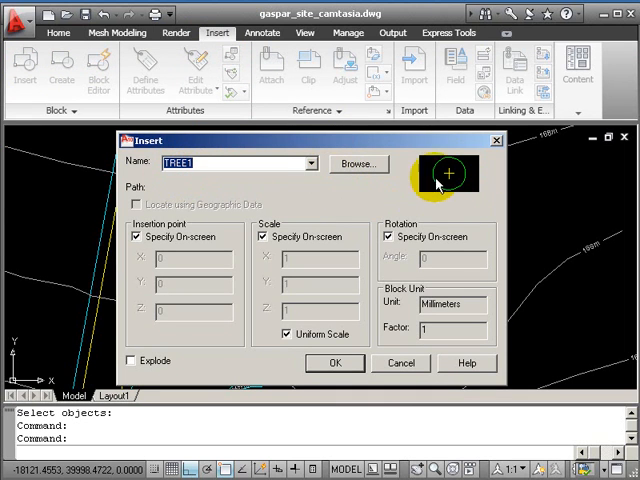
mouse_move(358, 190)
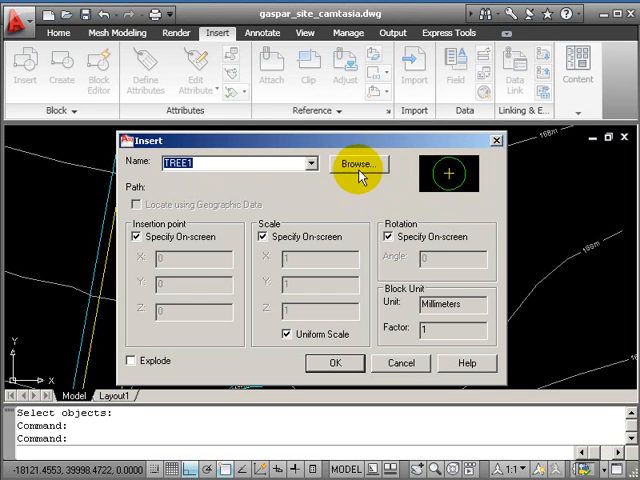
mouse_move(356, 164)
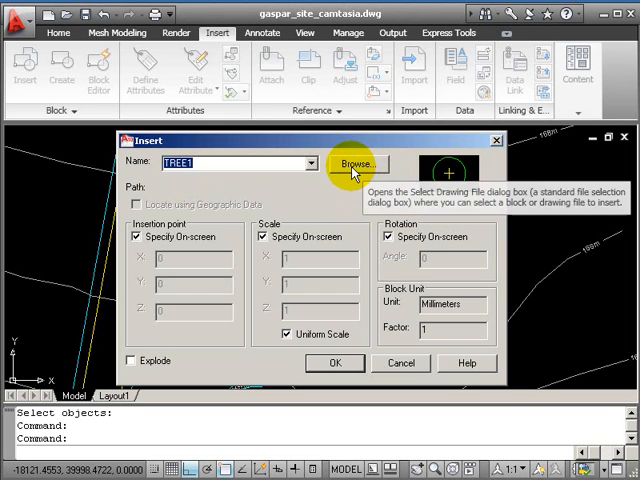
mouse_move(200, 162)
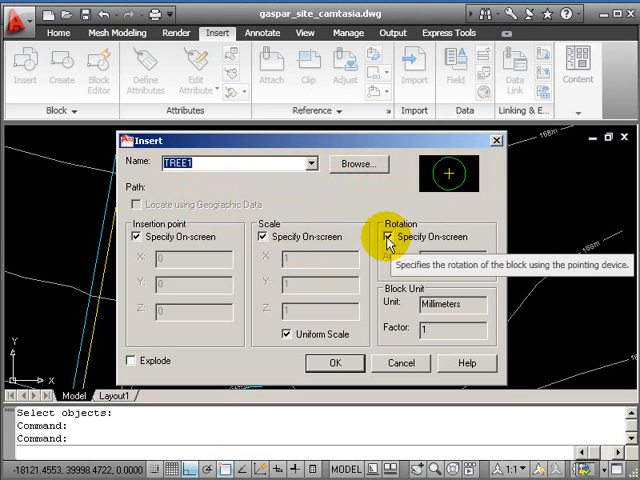
click(386, 236)
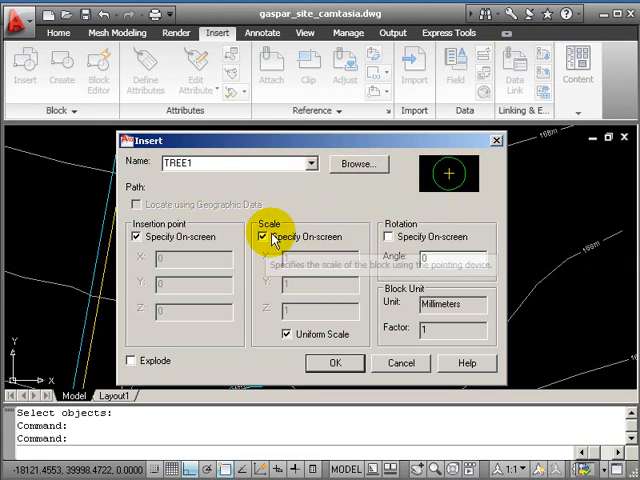
mouse_move(155, 258)
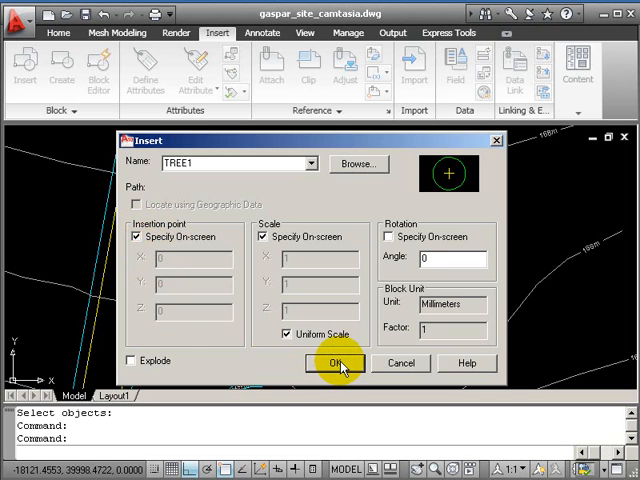
Insert several TREE1 trees at varying sizes north of the building, one at scale 7.
click(338, 363)
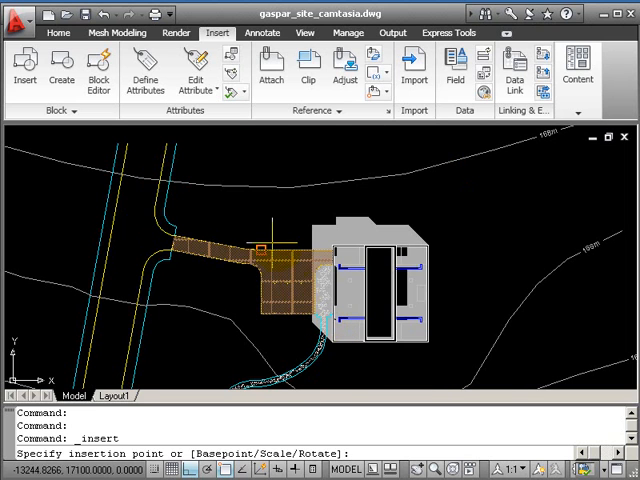
mouse_move(200, 217)
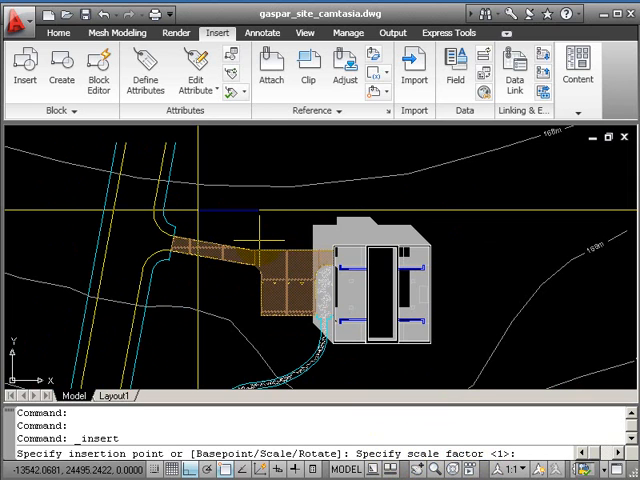
text(7)
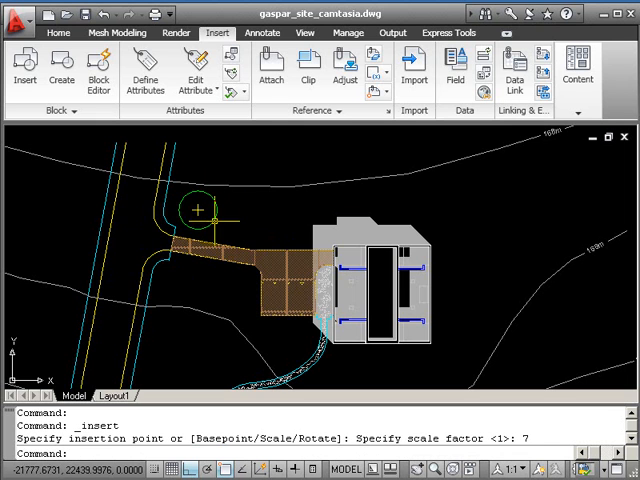
click(19, 70)
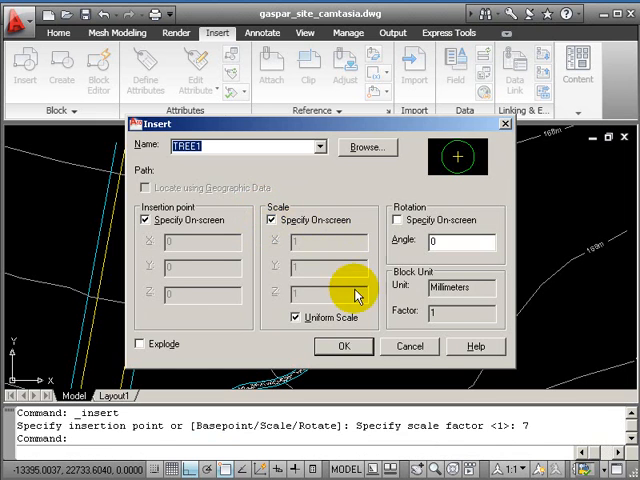
mouse_move(297, 317)
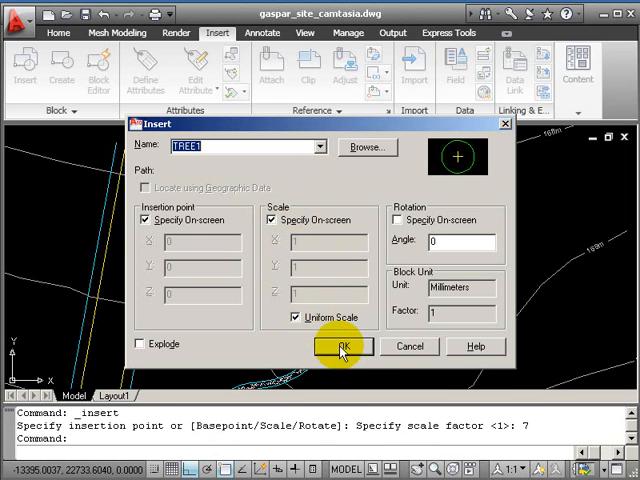
click(343, 346)
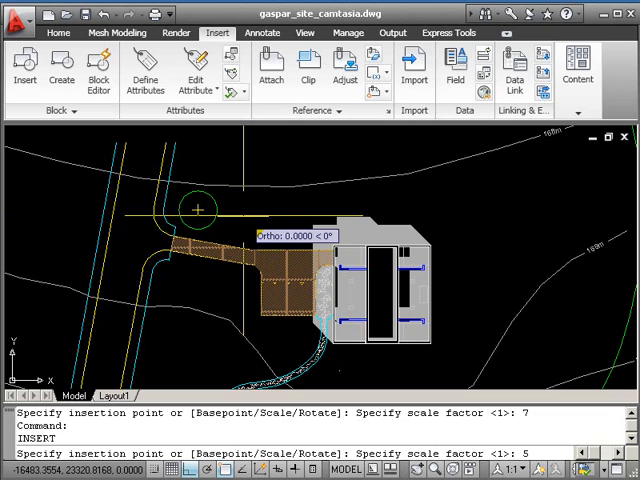
click(298, 213)
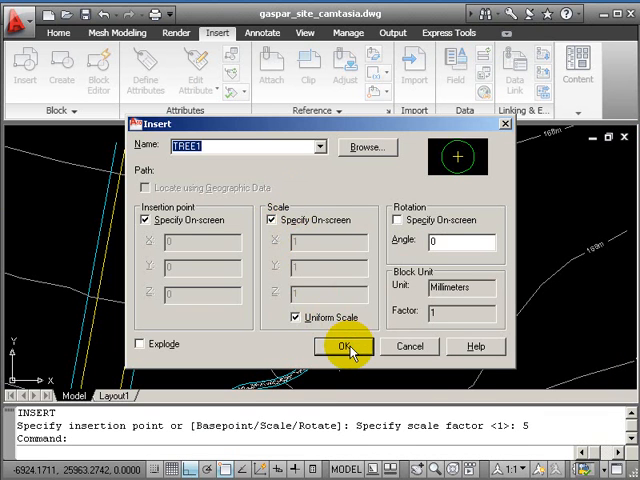
click(347, 346)
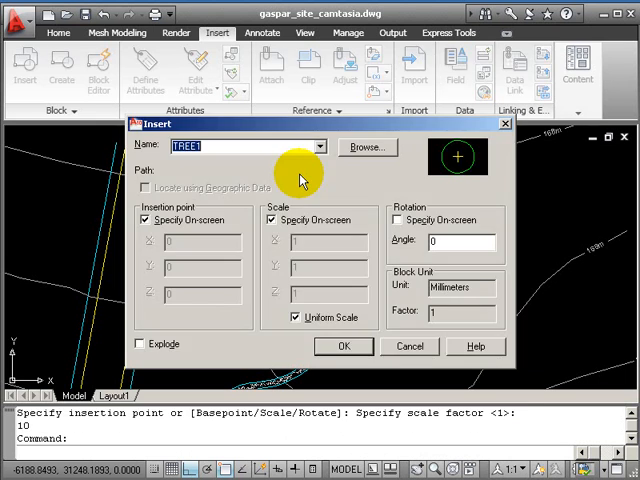
click(343, 346)
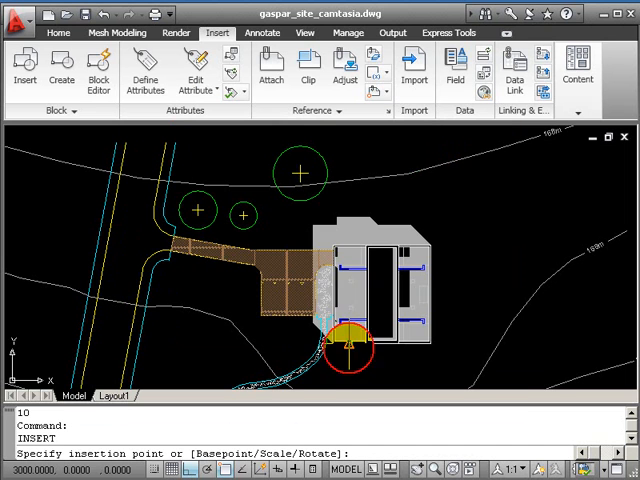
click(388, 198)
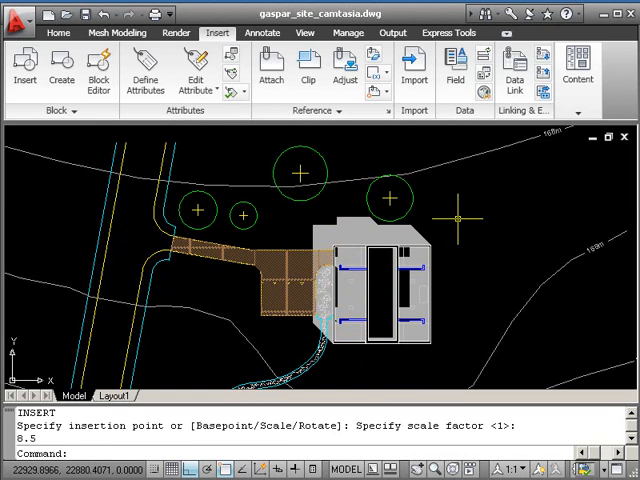
text(C)
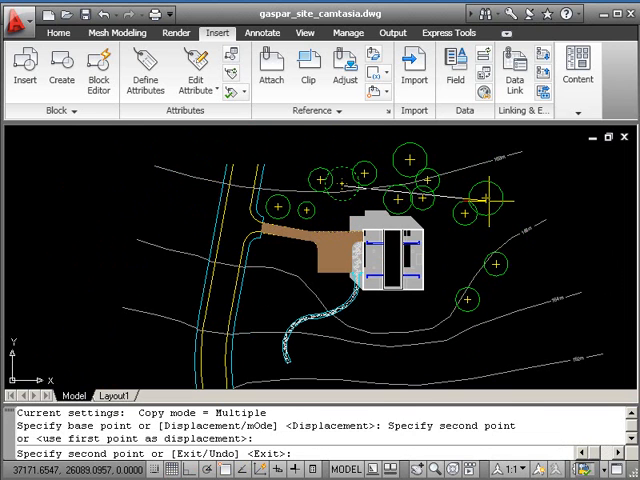
Copy tree blocks to points east and north of the building.
click(461, 312)
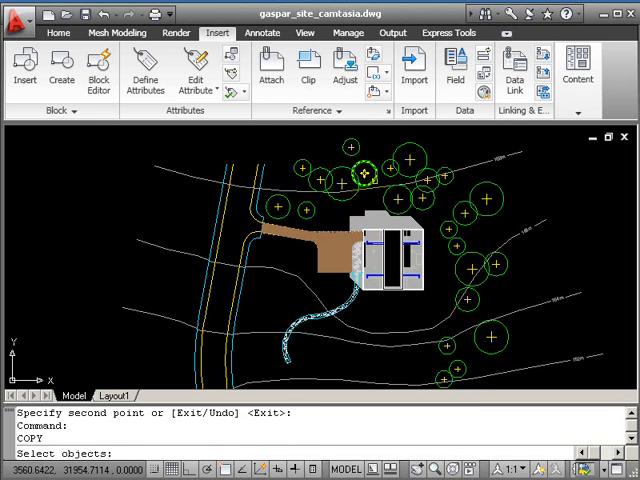
click(397, 199)
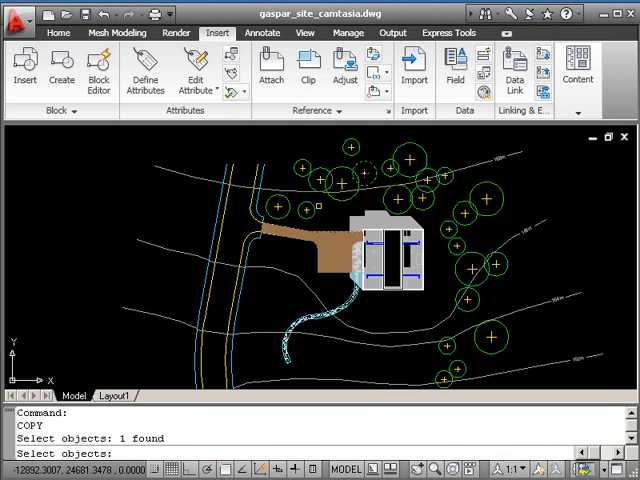
click(333, 163)
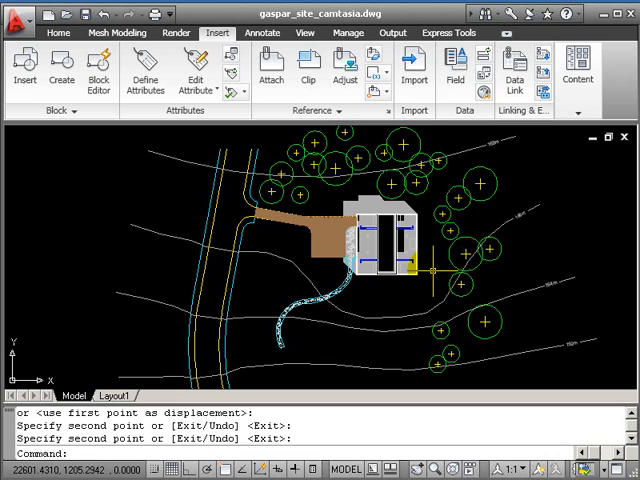
mouse_move(425, 273)
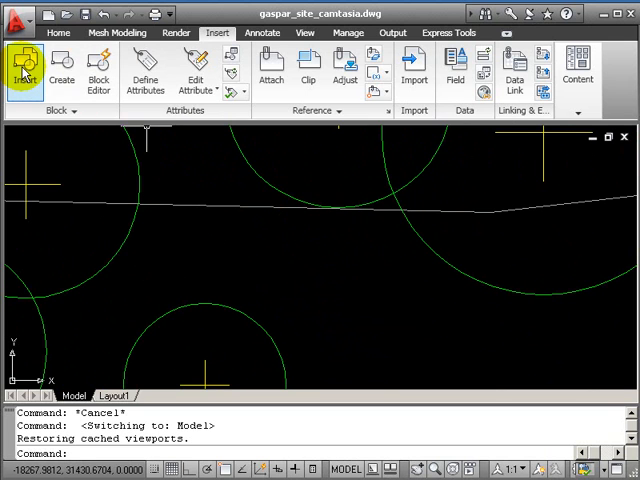
Insert a small TREE1 block and start a line snapped to its insertion point.
click(25, 70)
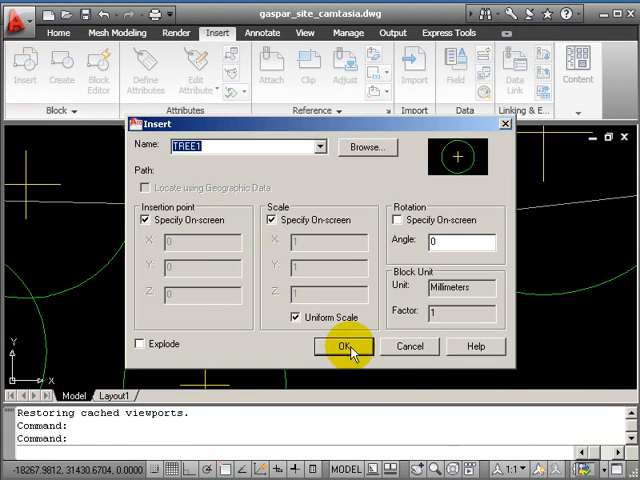
click(347, 346)
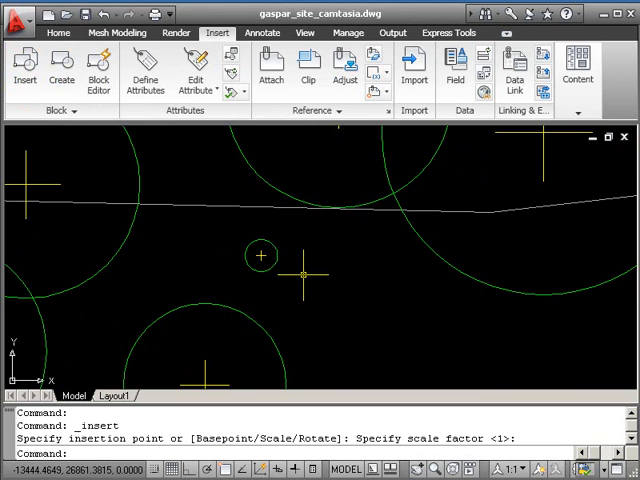
mouse_move(258, 253)
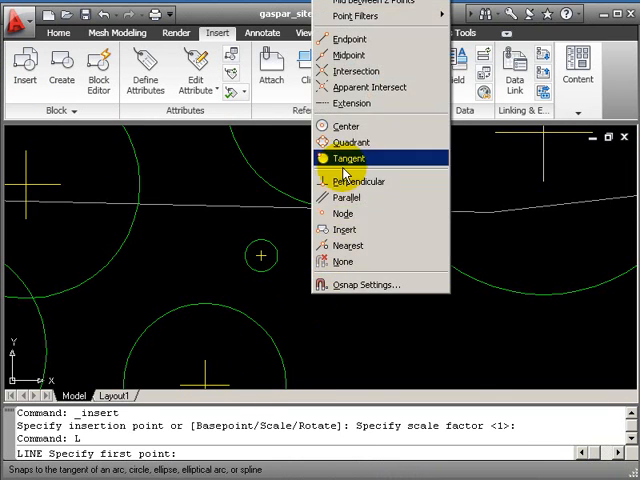
mouse_move(345, 229)
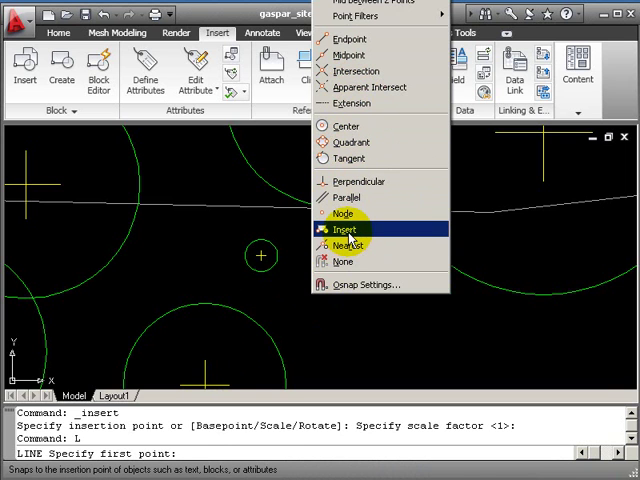
click(344, 229)
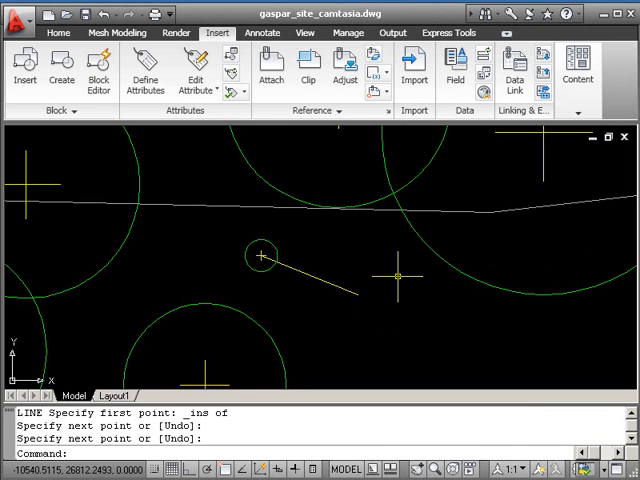
mouse_move(352, 252)
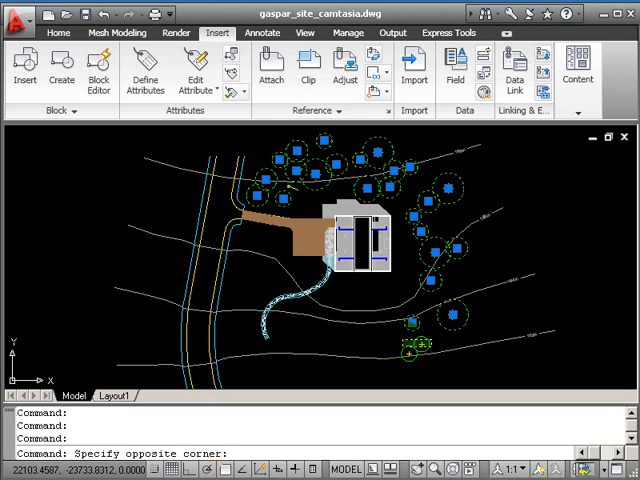
Move the scattered trees onto SI_VEG and make SI_VEG the current layer.
click(59, 32)
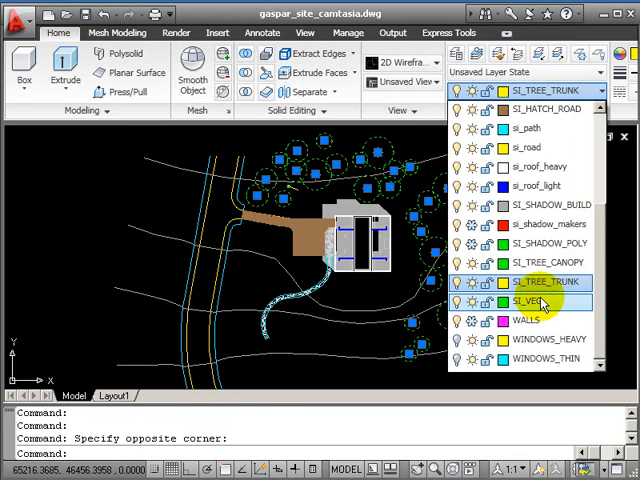
click(528, 301)
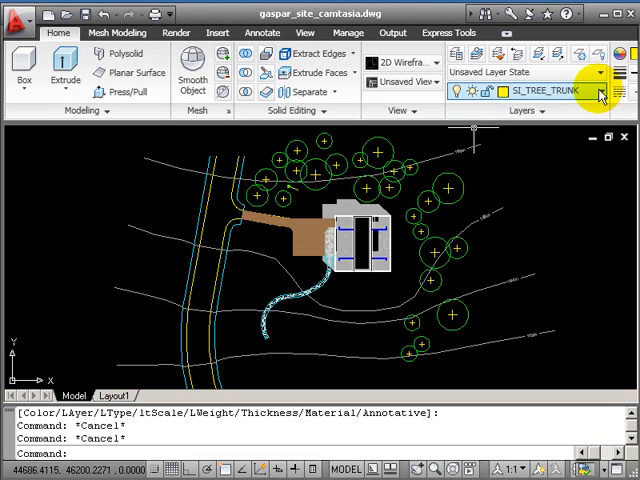
click(600, 91)
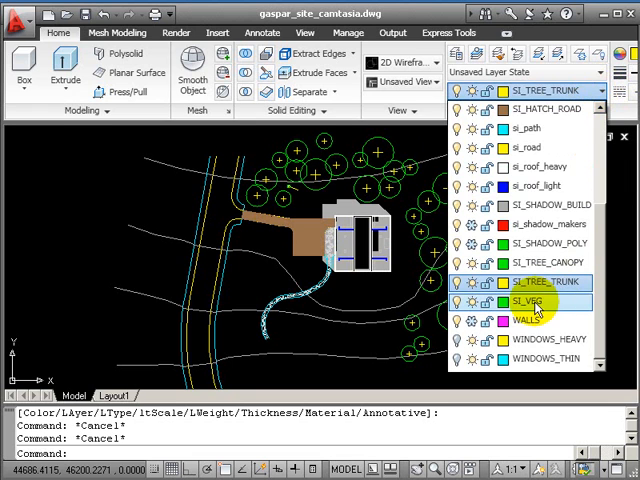
click(537, 300)
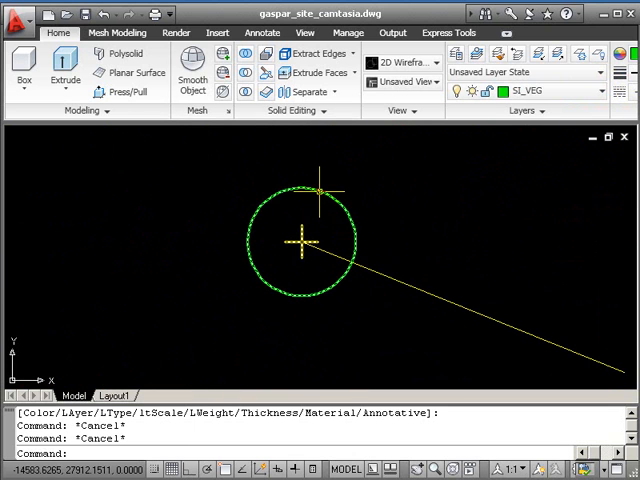
mouse_move(330, 195)
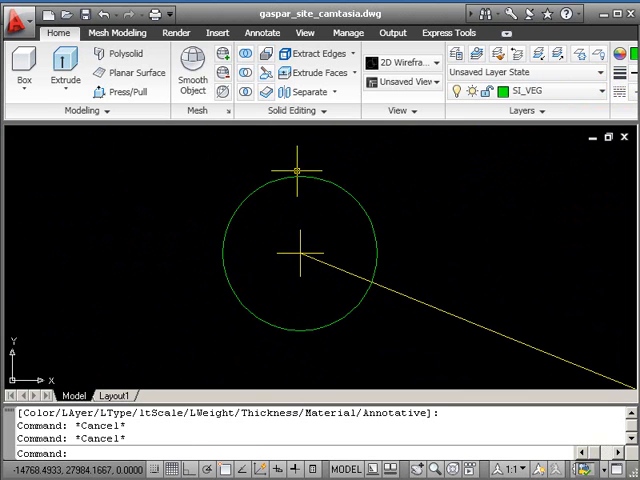
mouse_move(217, 33)
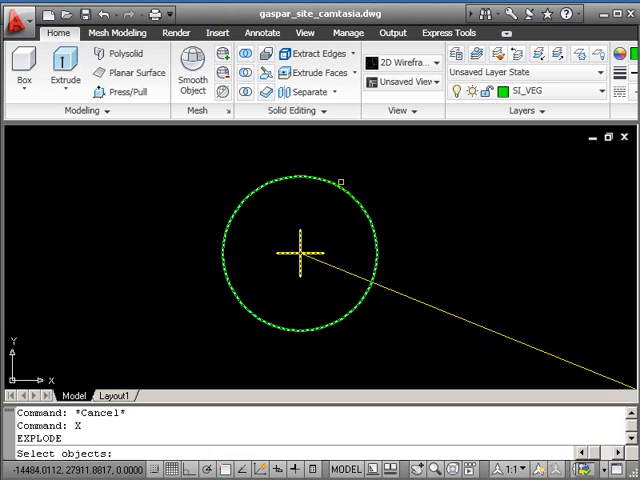
Explode one tree symbol and erase its centre cross lines.
click(300, 248)
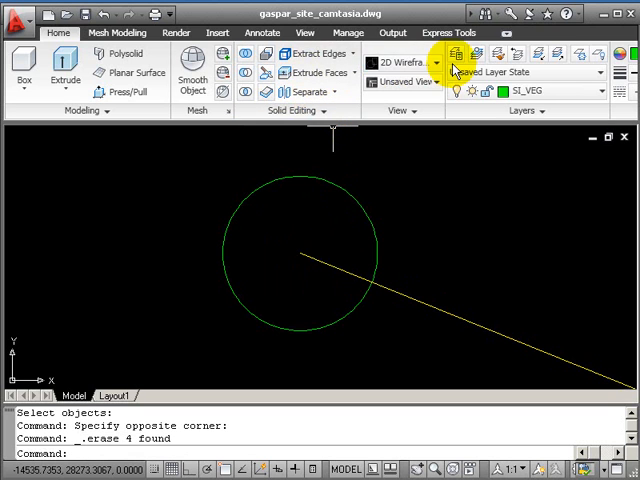
click(217, 33)
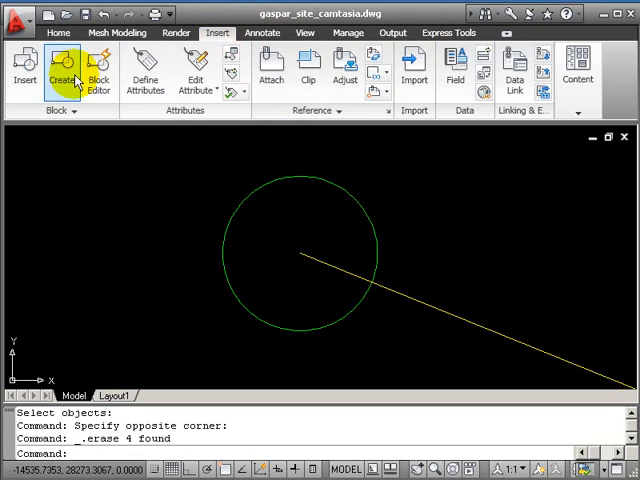
Browse for a drawing to insert, navigating to 2D CAD Tutorials > 2.17 Casa Gaspar > blocks.
click(23, 73)
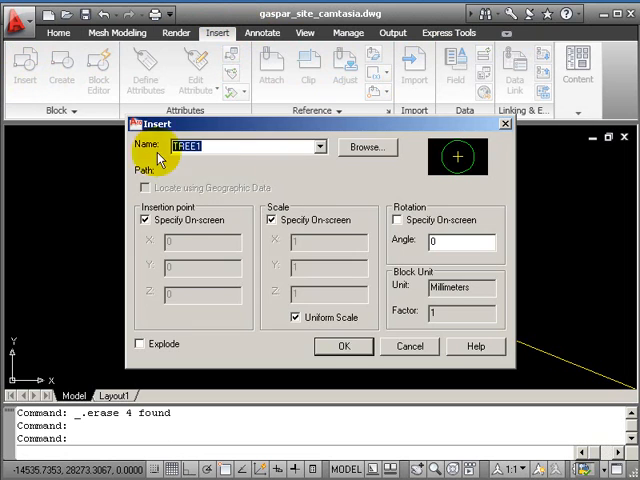
mouse_move(366, 147)
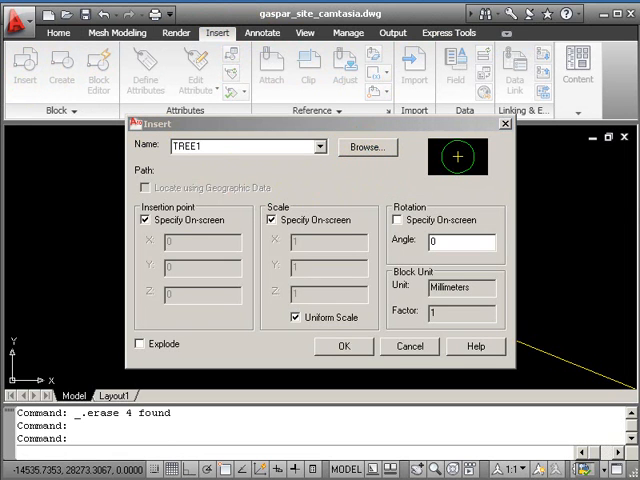
click(366, 147)
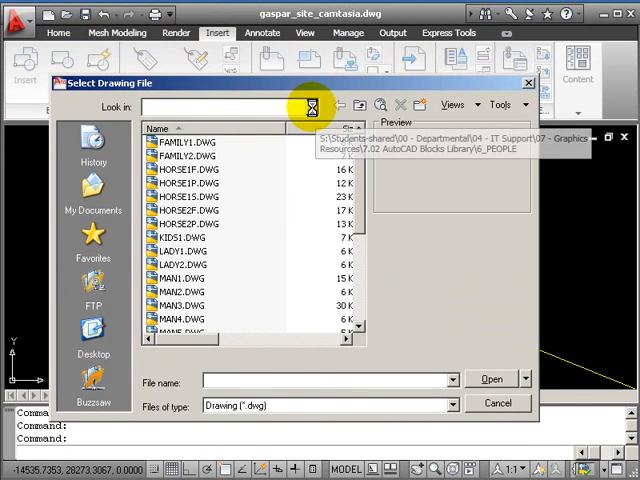
click(308, 105)
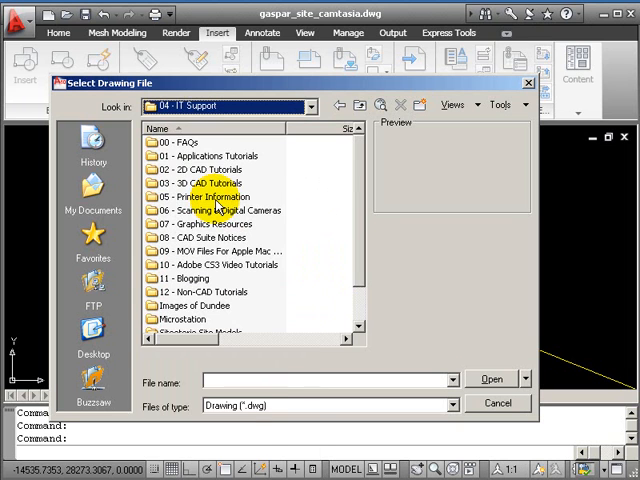
double_click(212, 183)
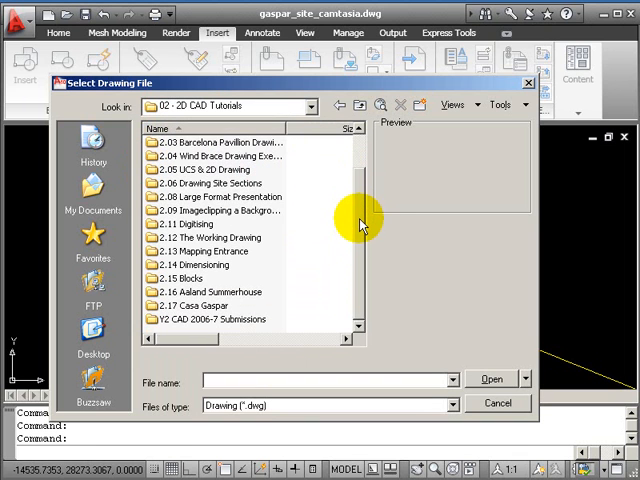
double_click(195, 305)
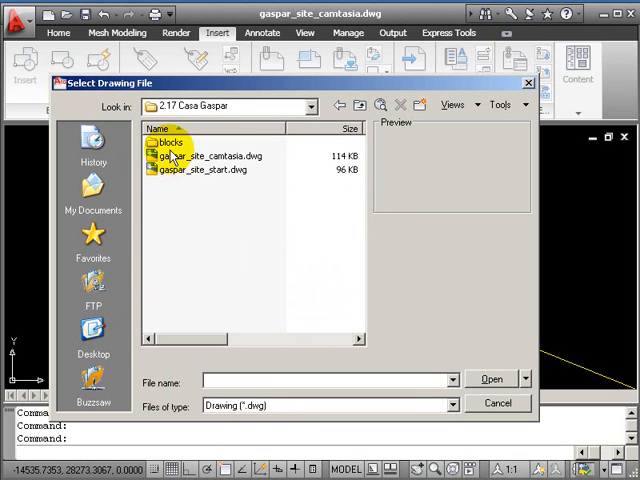
double_click(162, 141)
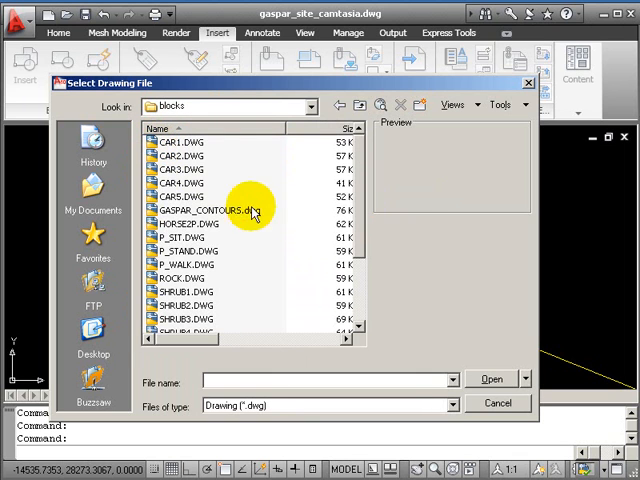
Preview TREEF and TREEO, then choose TREEF.dwg as the block to insert.
scroll(down, 3)
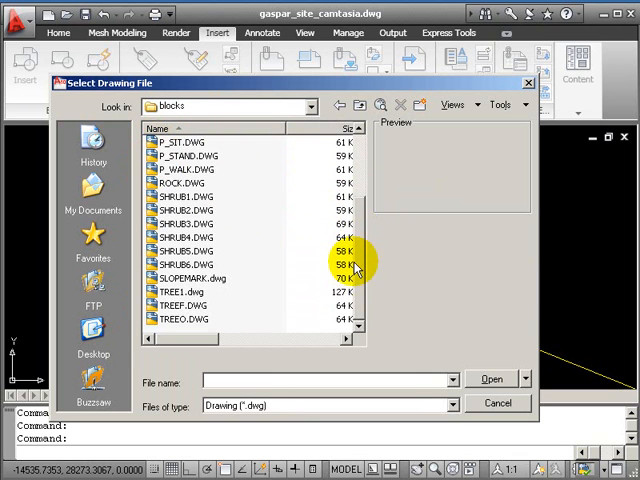
click(180, 305)
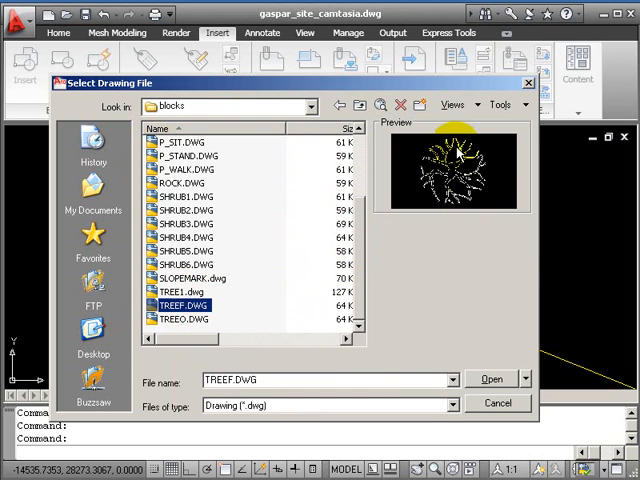
click(185, 319)
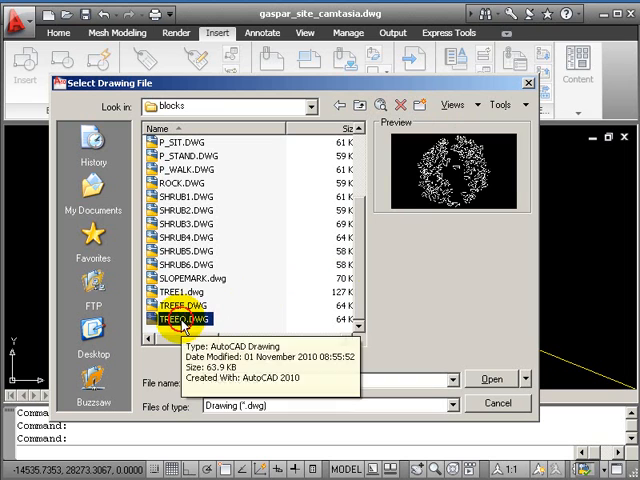
click(165, 319)
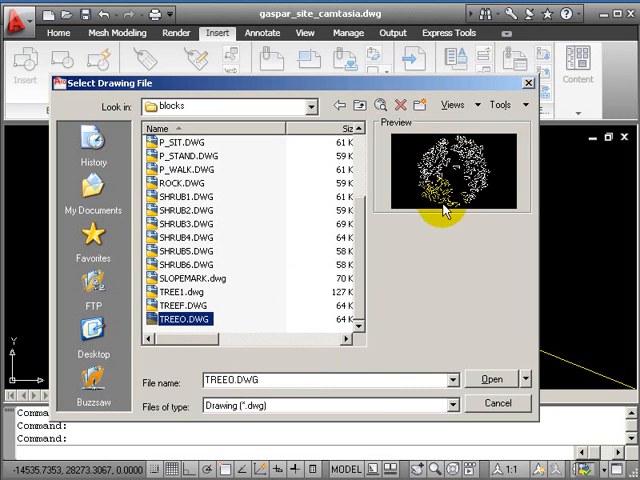
mouse_move(253, 305)
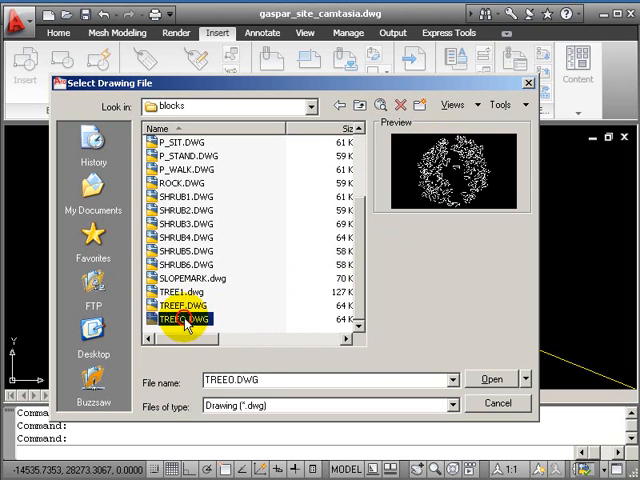
mouse_move(183, 318)
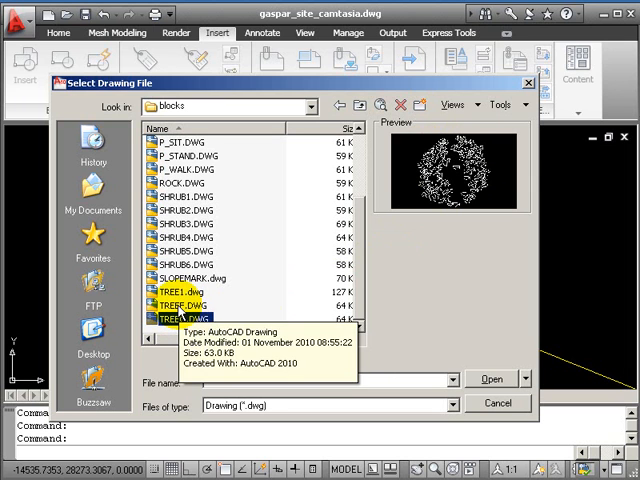
click(180, 304)
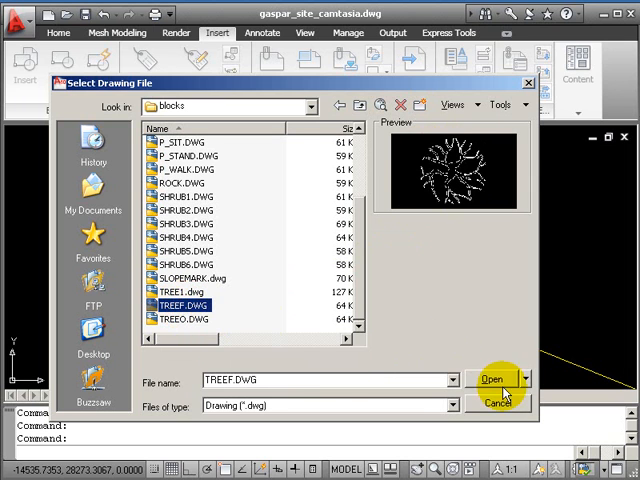
click(492, 379)
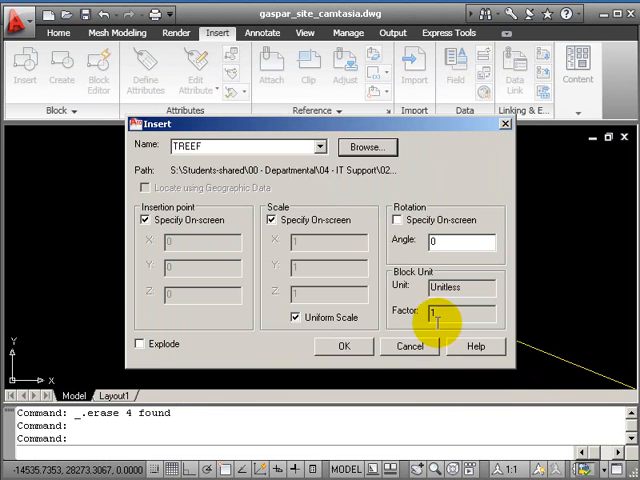
click(344, 346)
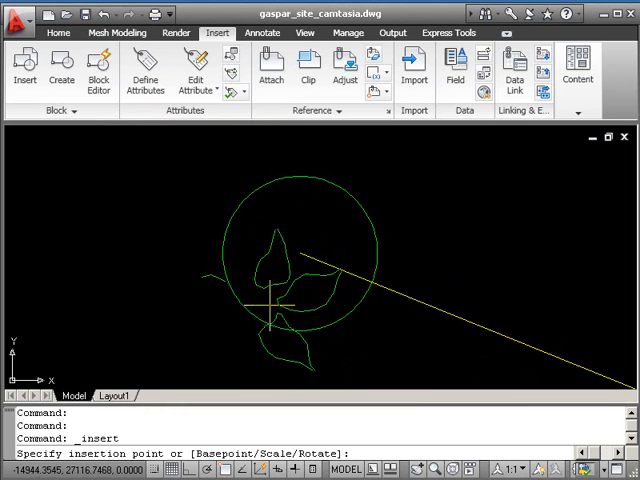
mouse_move(300, 245)
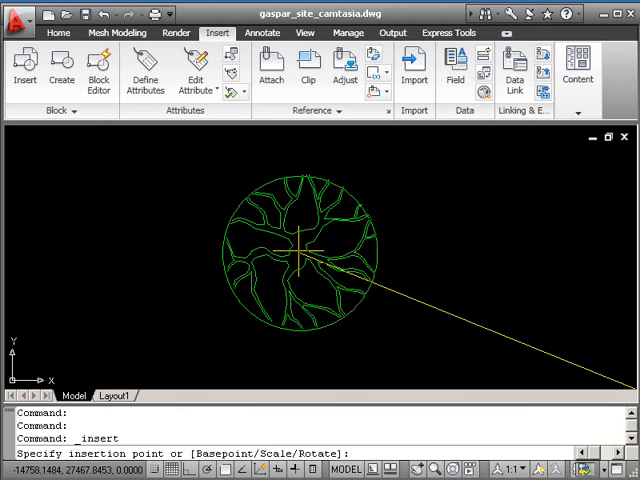
mouse_move(294, 248)
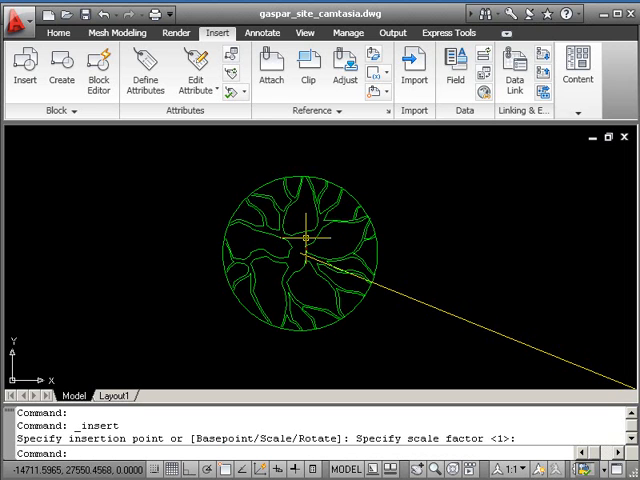
Explode the placed TREEF block and move its branch lines to the yellow layer.
text(X)
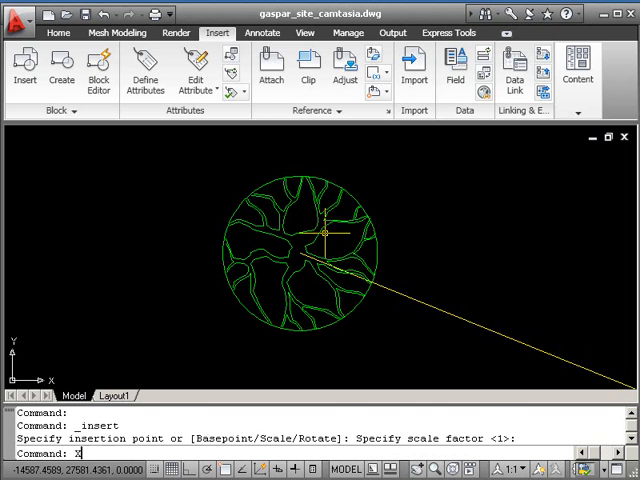
key(Return)
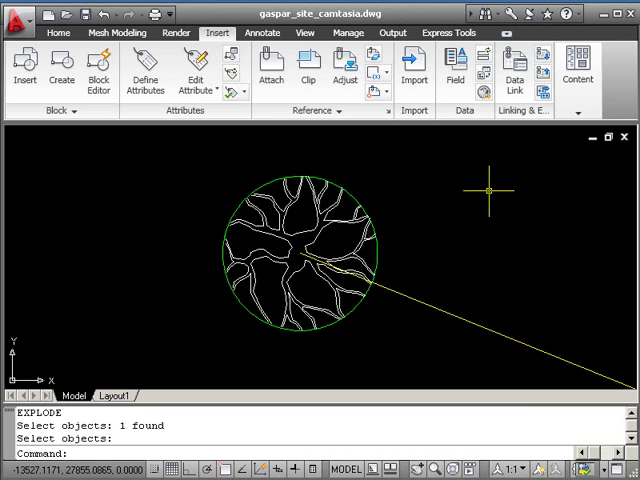
mouse_move(147, 343)
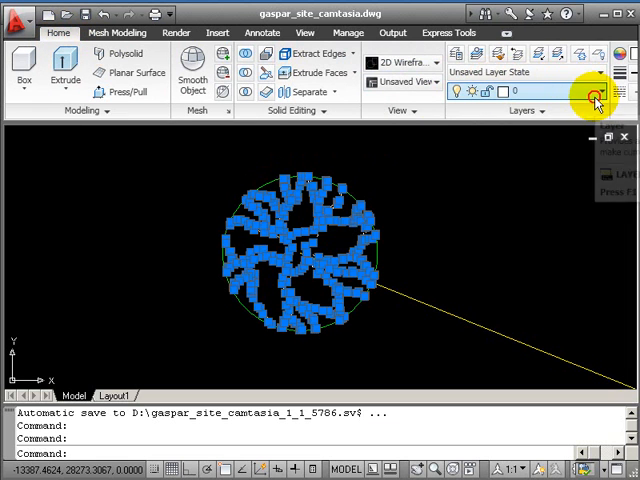
click(598, 90)
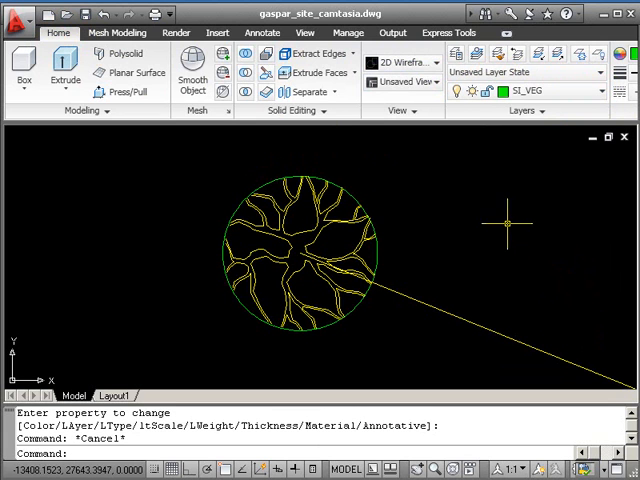
mouse_move(388, 232)
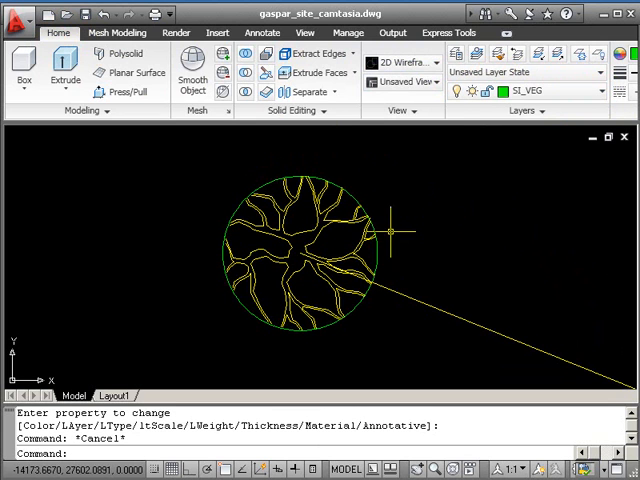
click(216, 32)
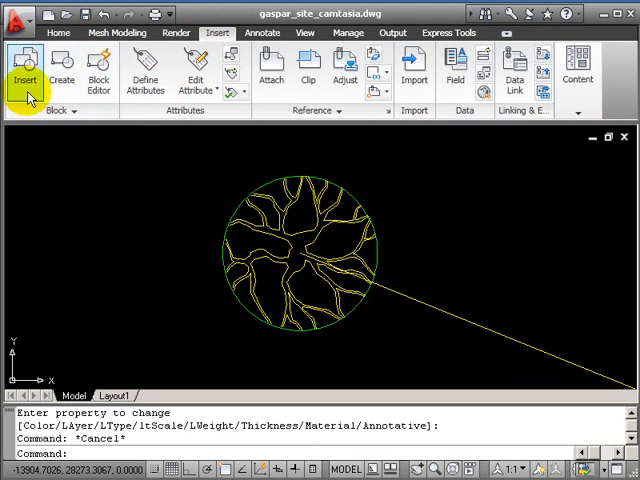
Select TREEO.dwg from the blocks folder as the block to insert.
click(23, 70)
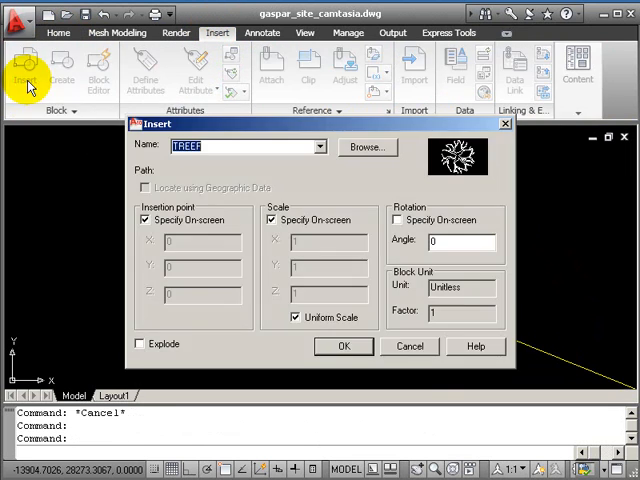
click(366, 147)
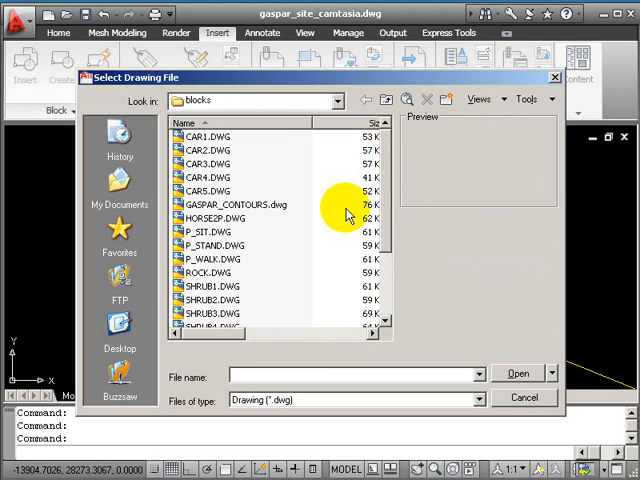
scroll(down, 3)
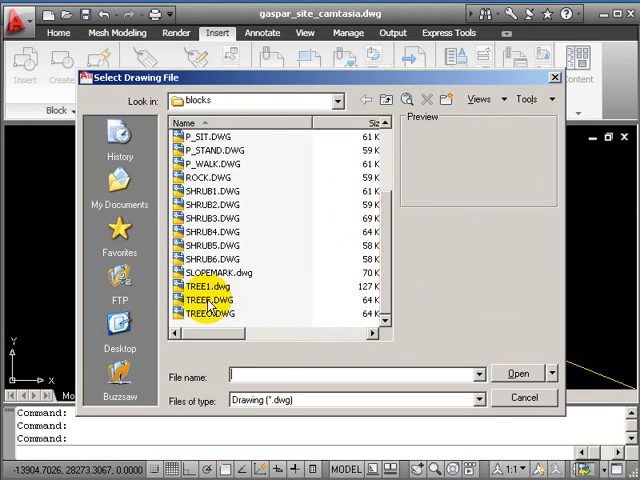
click(209, 312)
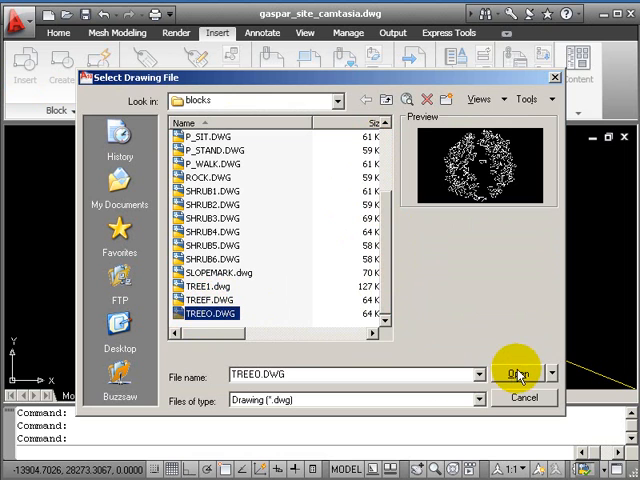
click(515, 373)
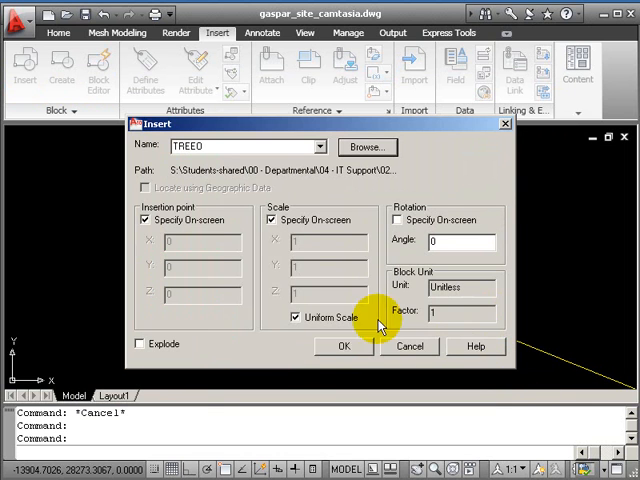
click(343, 346)
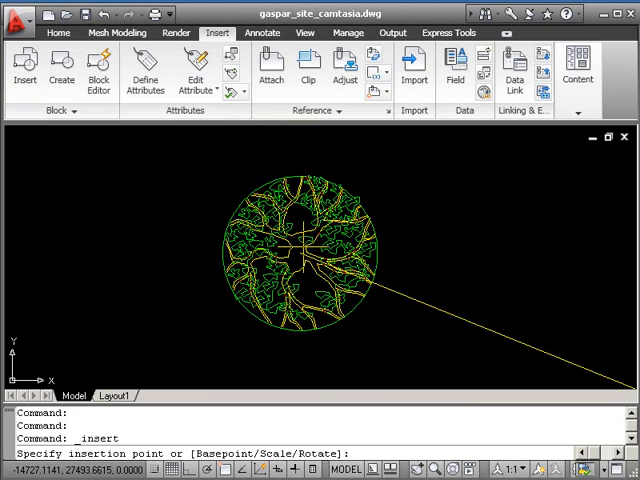
mouse_move(302, 255)
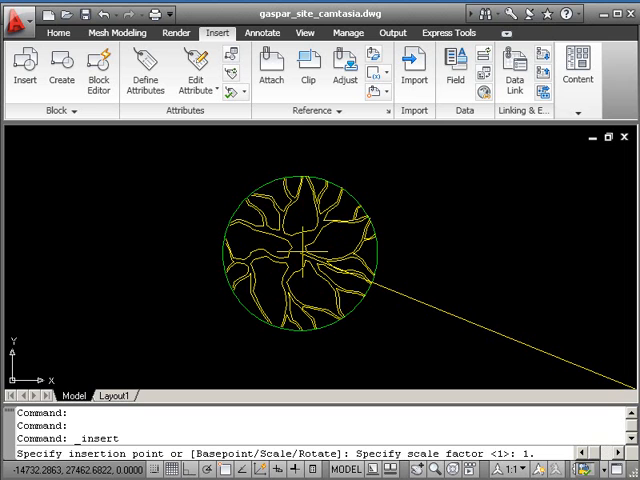
Give the TREEO block over the tree circle a scale factor of 1.2.
text(1.2)
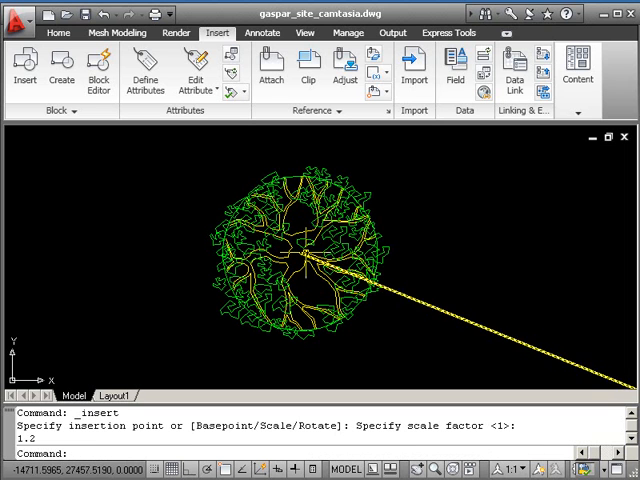
mouse_move(415, 248)
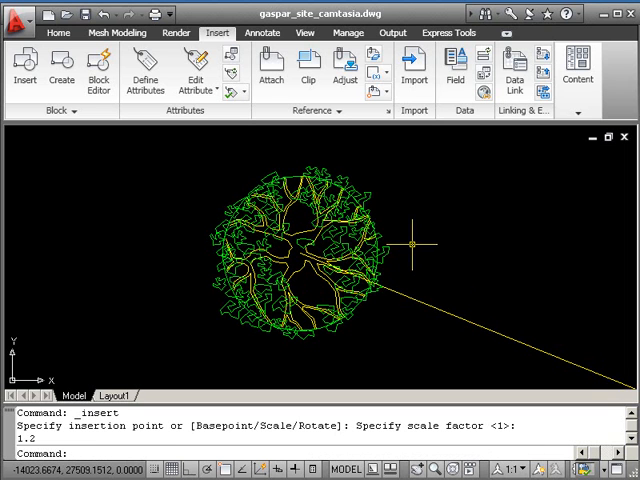
mouse_move(428, 230)
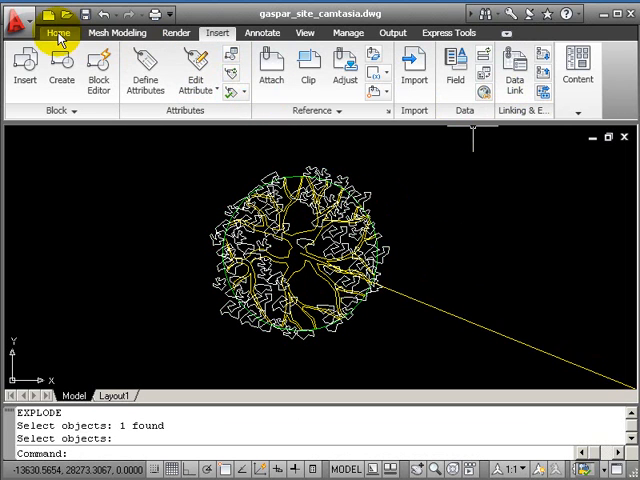
Window-select the exploded TREEO leaf shapes and move them onto the SI_VEG layer.
click(597, 90)
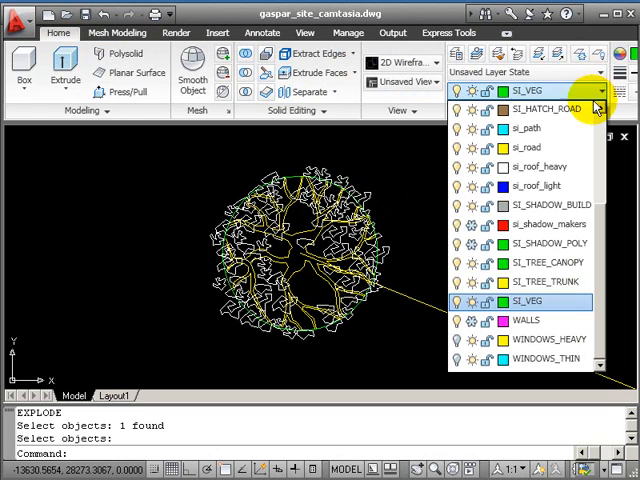
click(458, 301)
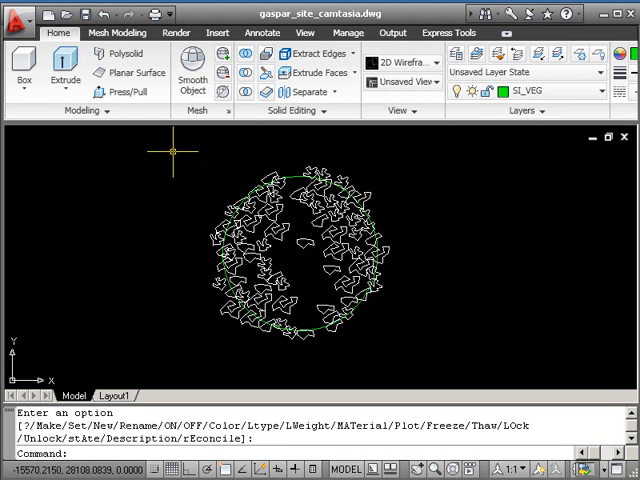
click(303, 190)
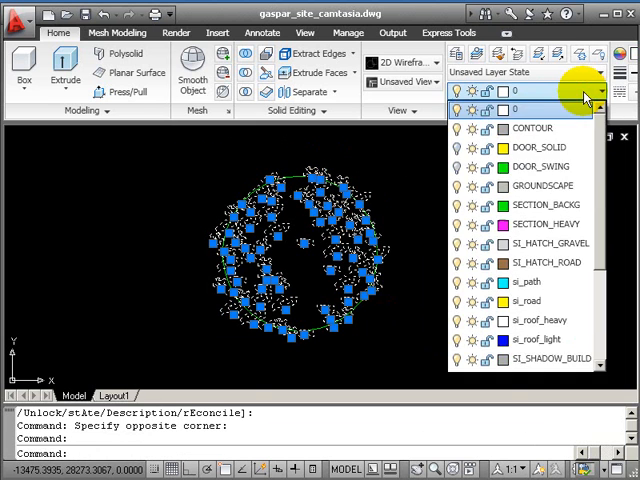
scroll(down, 3)
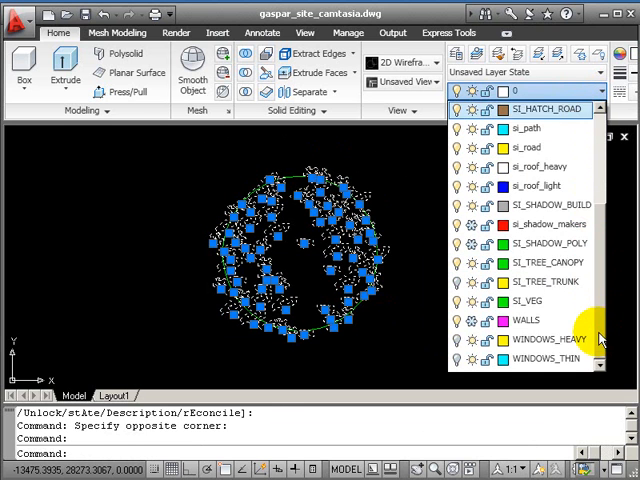
click(548, 262)
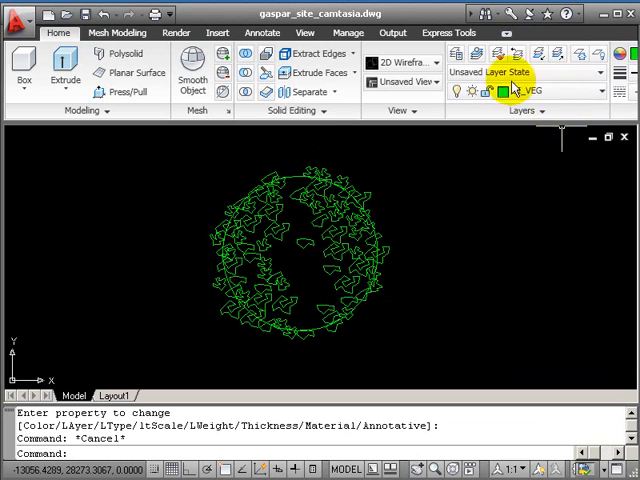
mouse_move(457, 57)
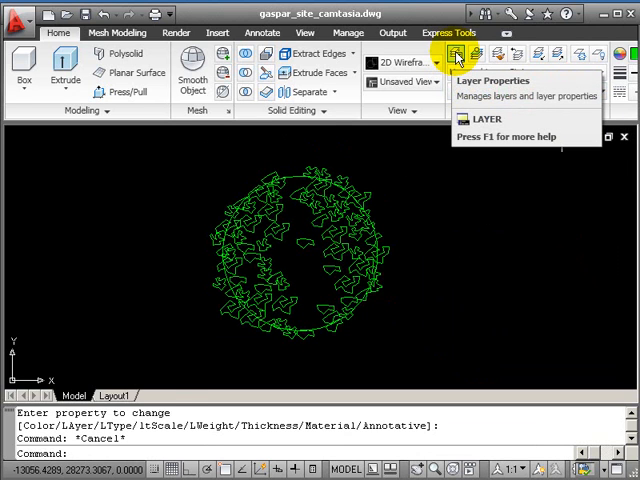
Add a new layer named SI_TREE and set its colour to grey 253.
click(442, 55)
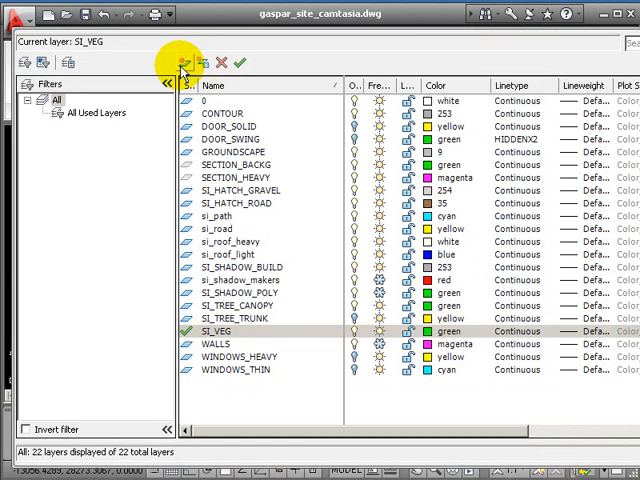
click(185, 62)
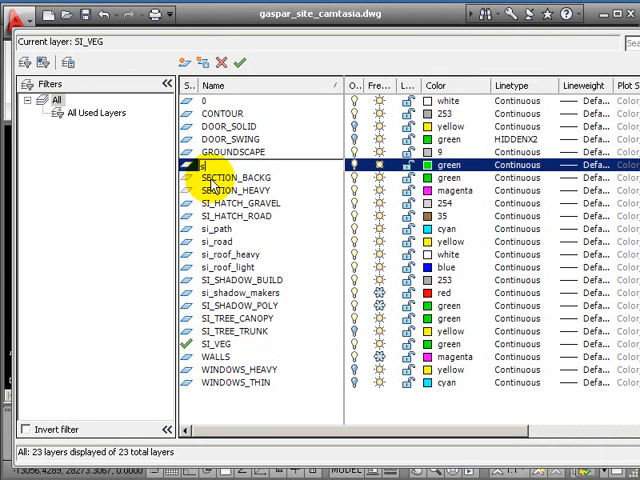
text(SI_TREE)
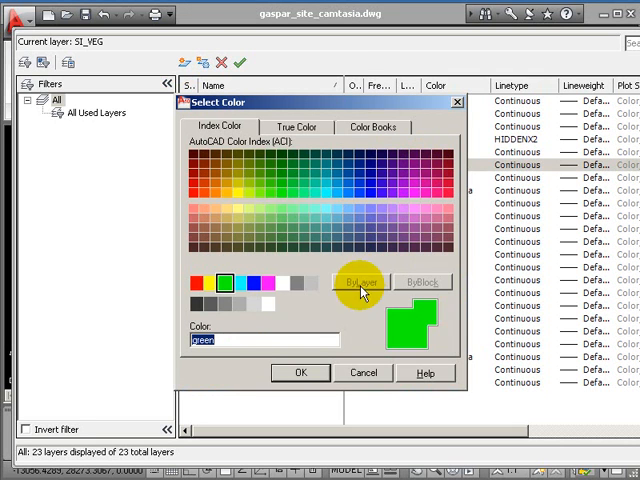
mouse_move(238, 307)
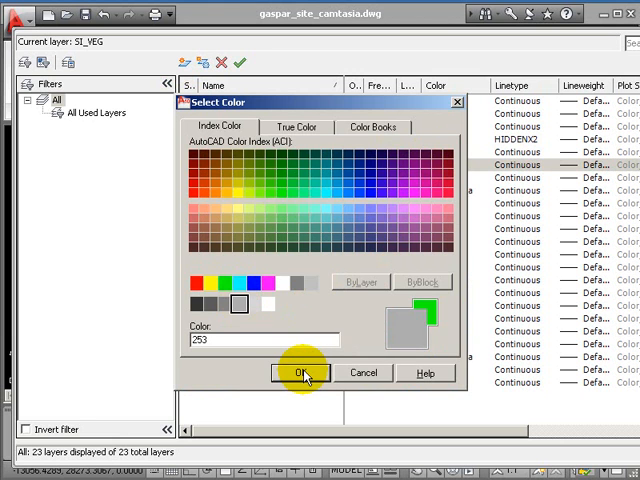
click(301, 373)
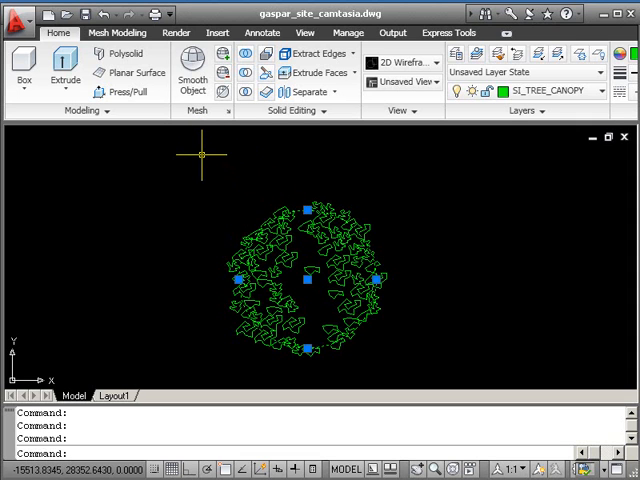
mouse_move(200, 157)
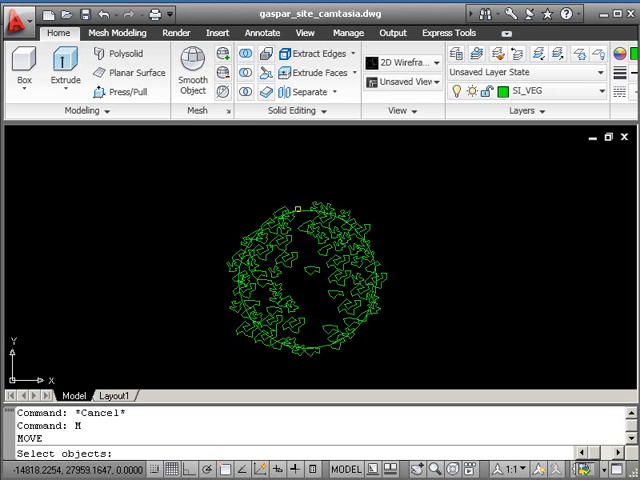
click(299, 208)
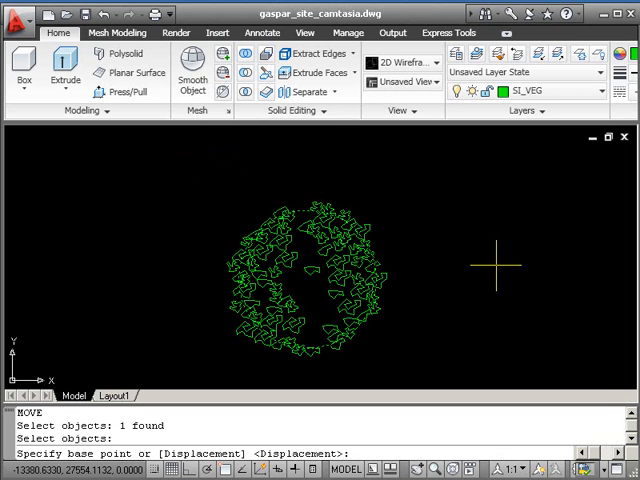
click(490, 248)
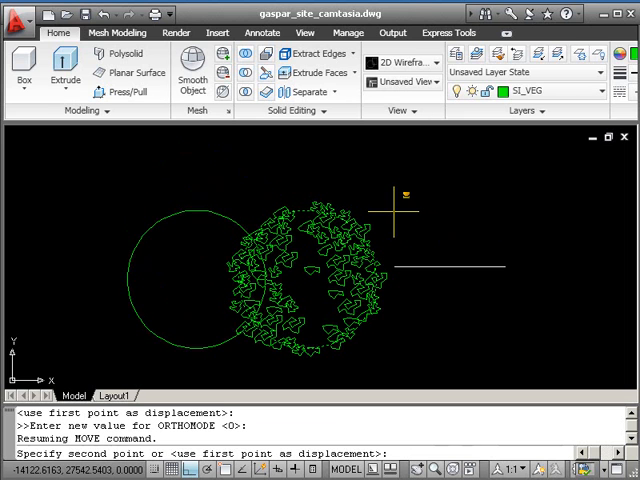
text(@7)
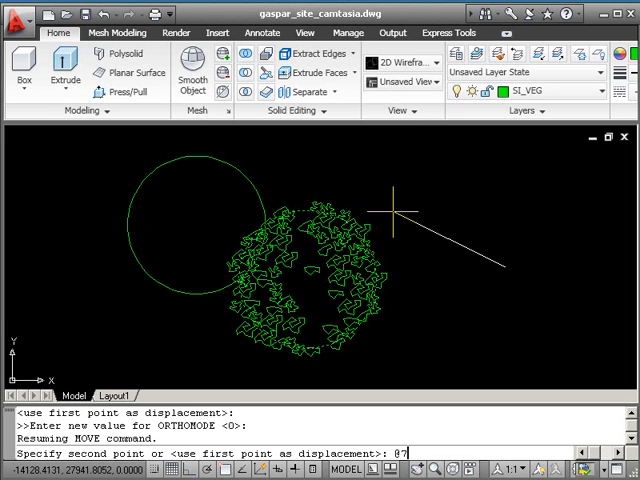
text(50)
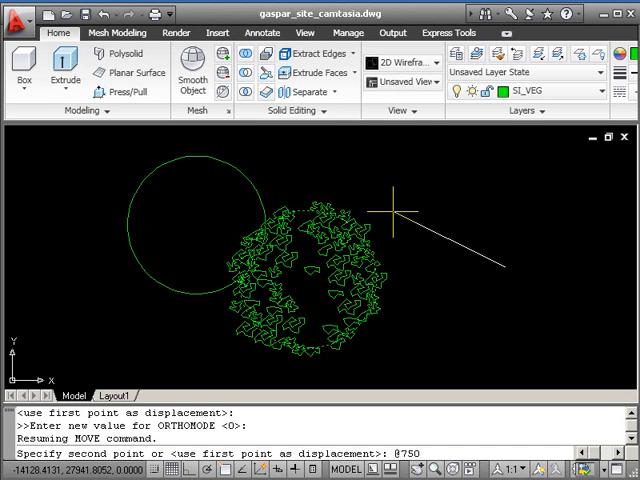
text(<1)
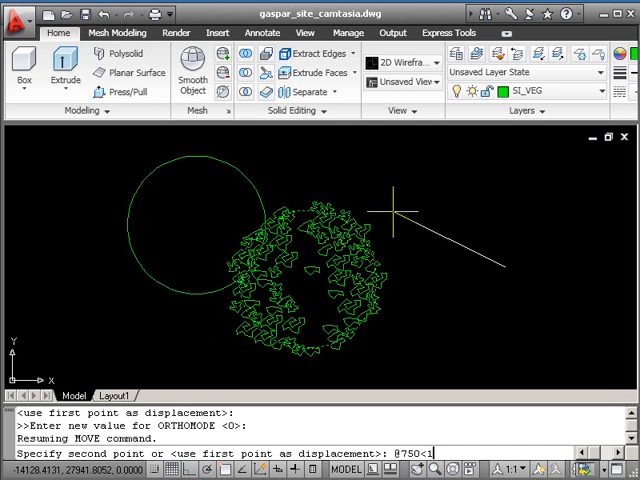
text(35)
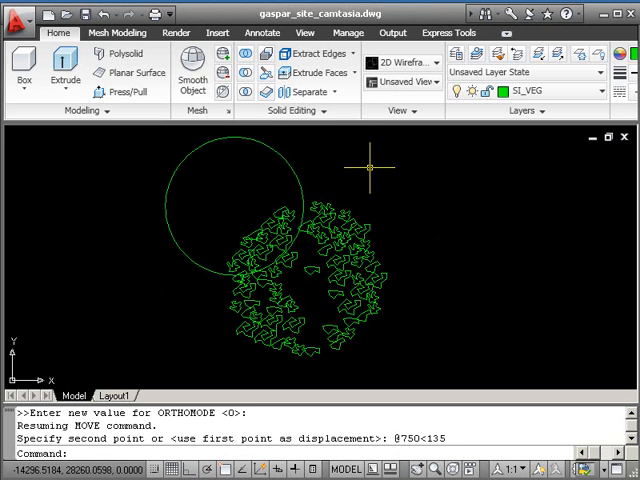
text(HATCH)
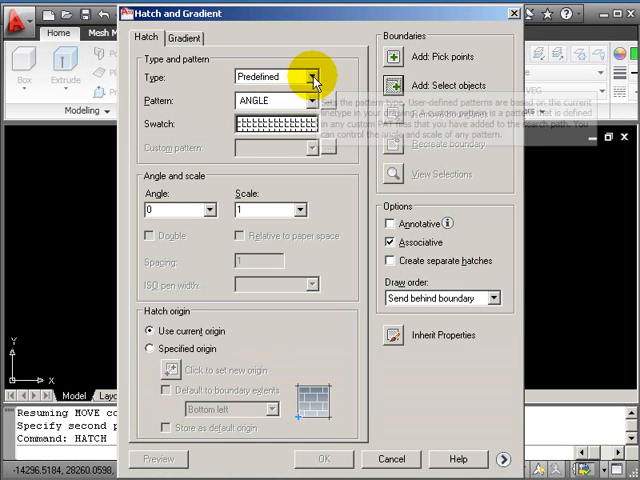
Choose the SOLID hatch pattern to fill the moved circle.
click(312, 100)
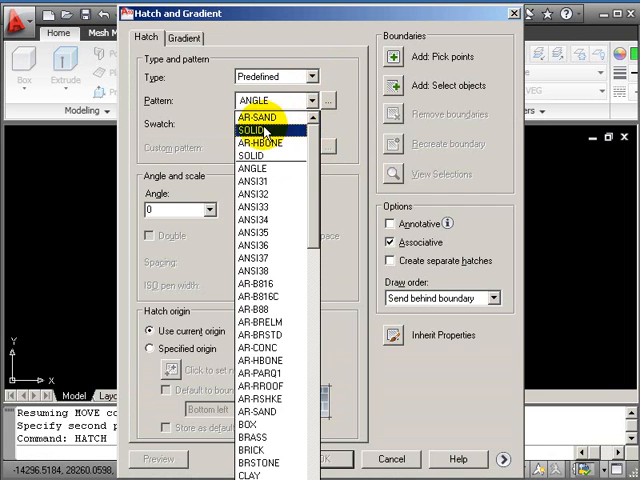
click(268, 130)
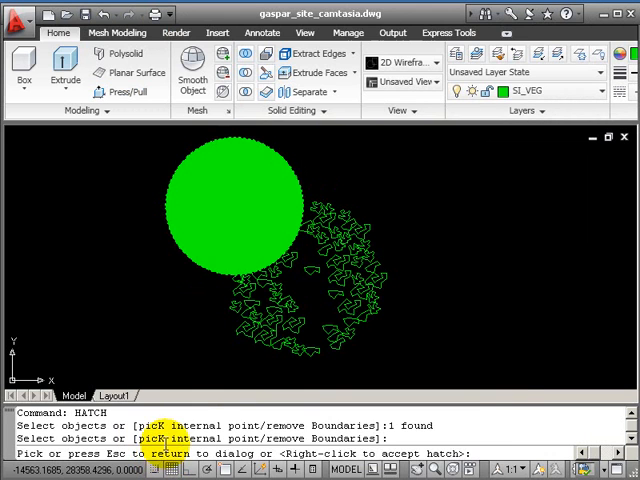
mouse_move(520, 248)
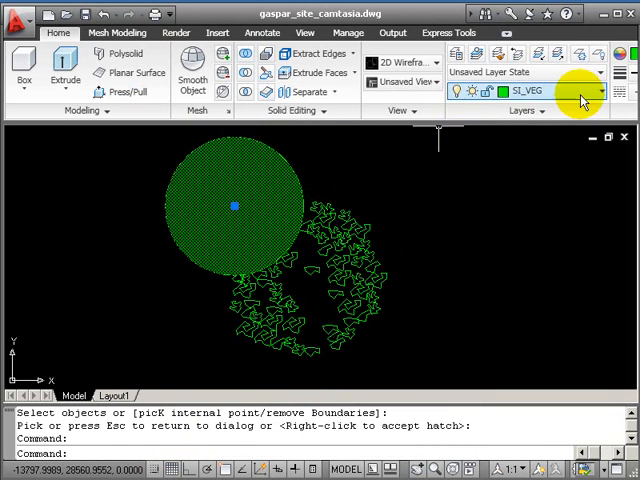
Move the hatch onto SI_TREE_SHADOW, send it to the back, and erase its boundary circle.
click(600, 91)
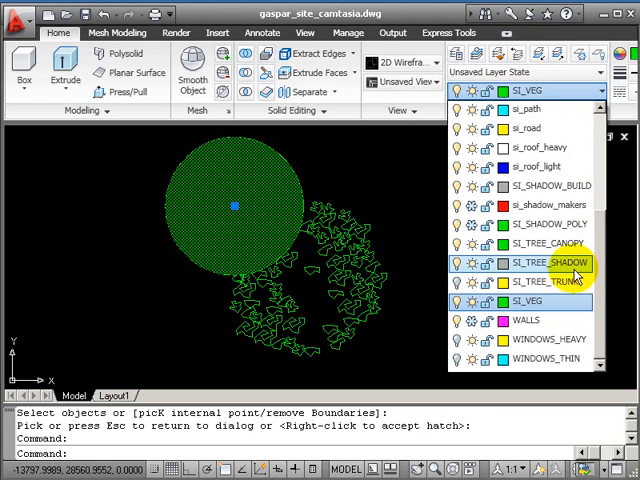
click(550, 263)
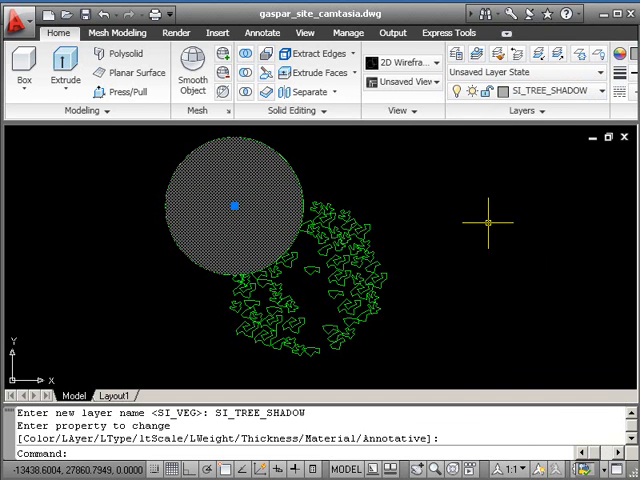
text(D)
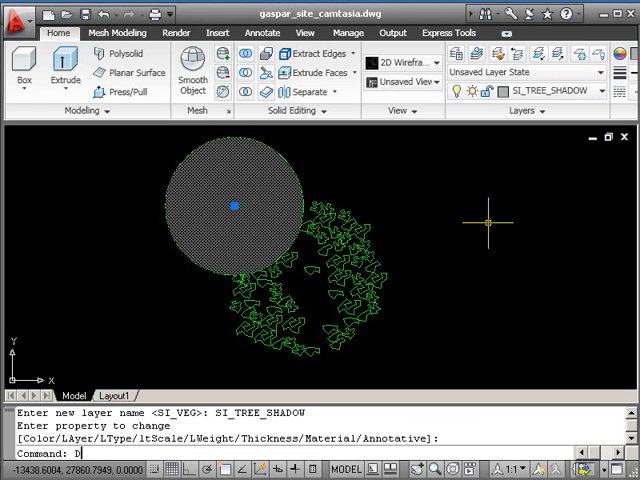
text(R)
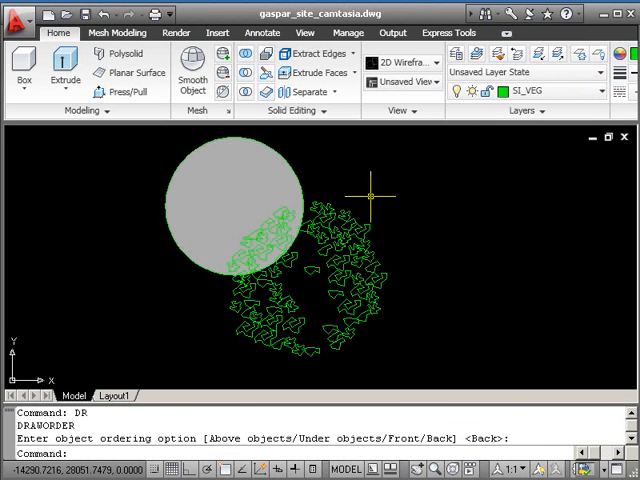
click(287, 172)
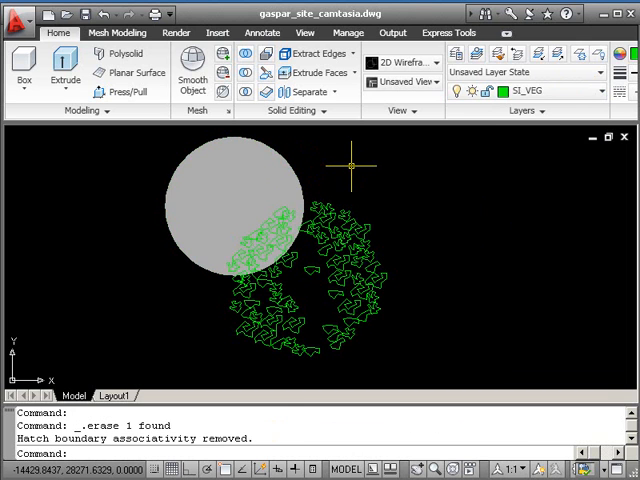
click(585, 91)
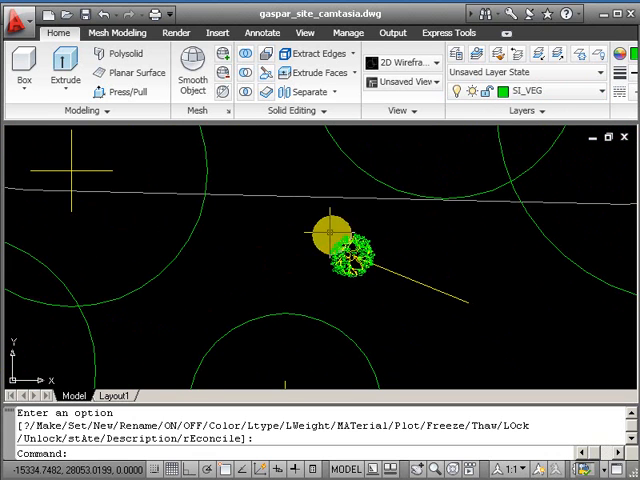
Redefine block TREE1 from the windowed tree and shadow, replacing the old definition.
scroll(down, 3)
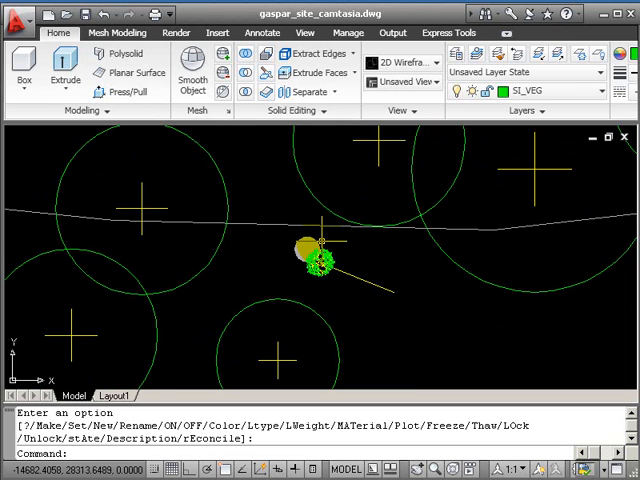
text(B)
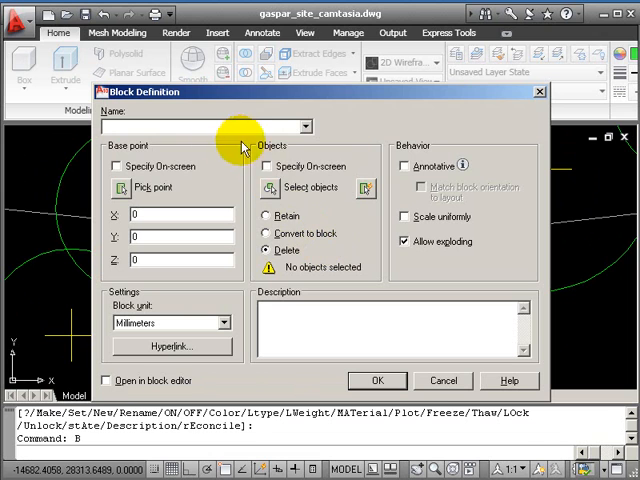
click(304, 127)
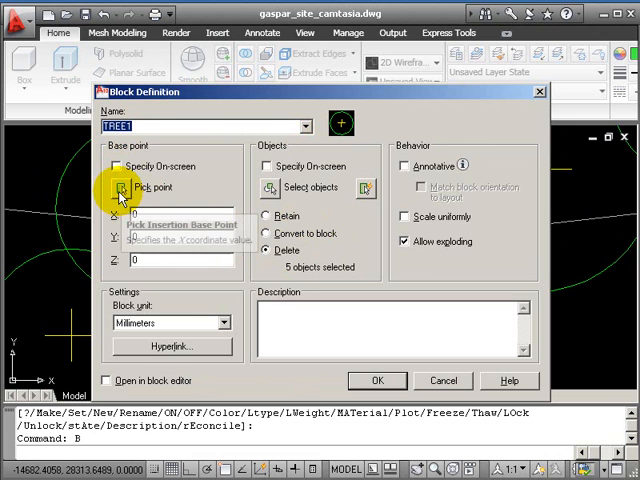
click(118, 188)
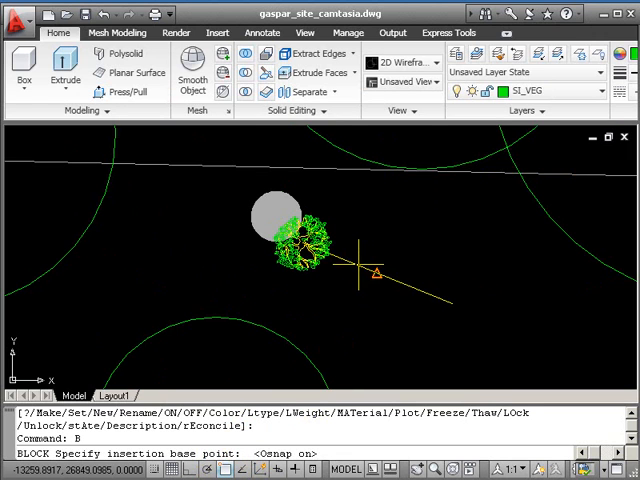
mouse_move(362, 272)
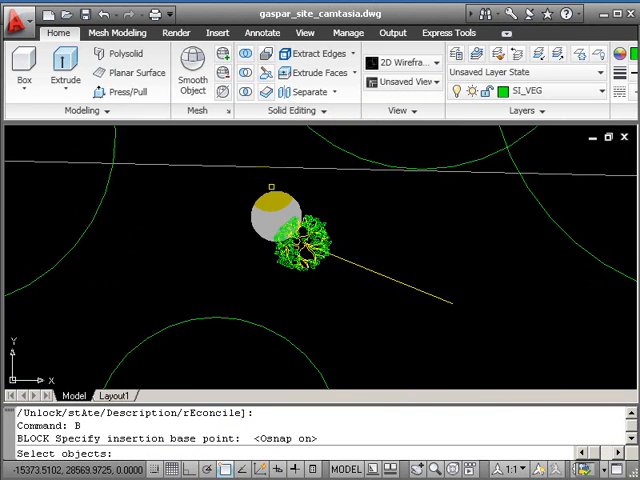
drag(231, 178, 341, 293)
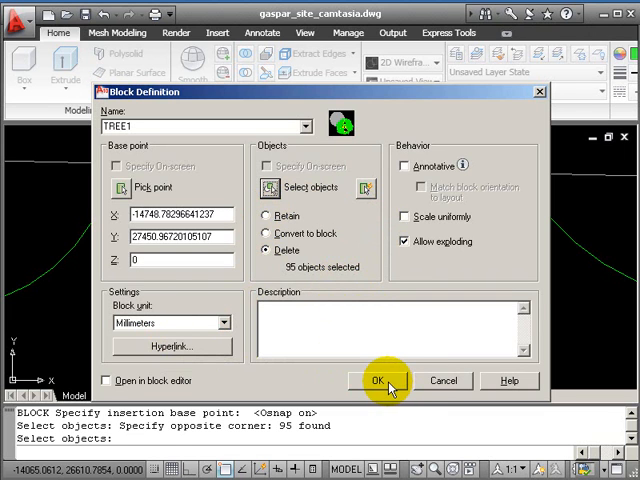
click(378, 380)
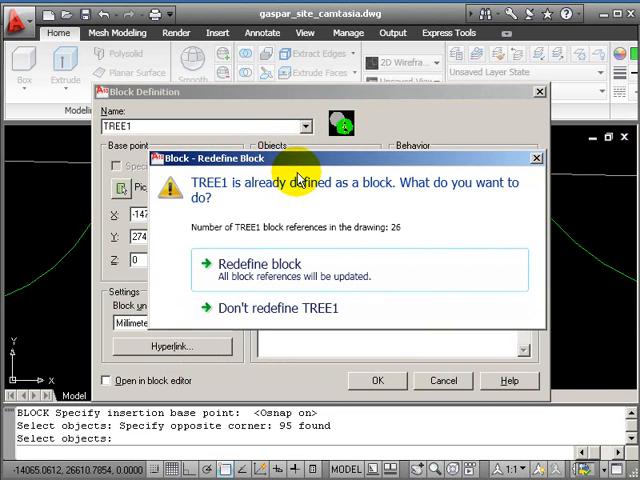
mouse_move(270, 330)
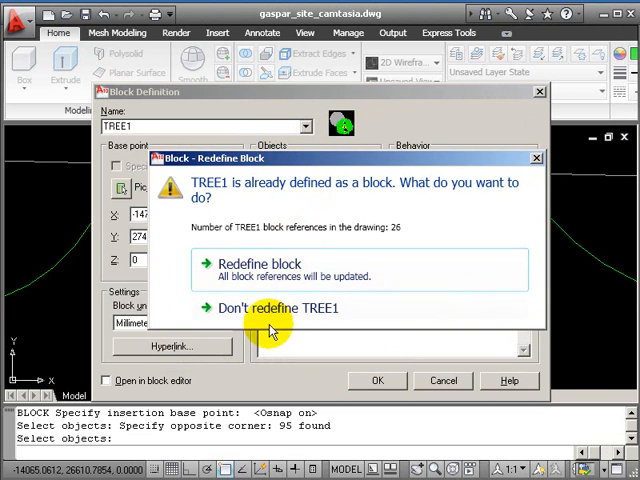
mouse_move(272, 272)
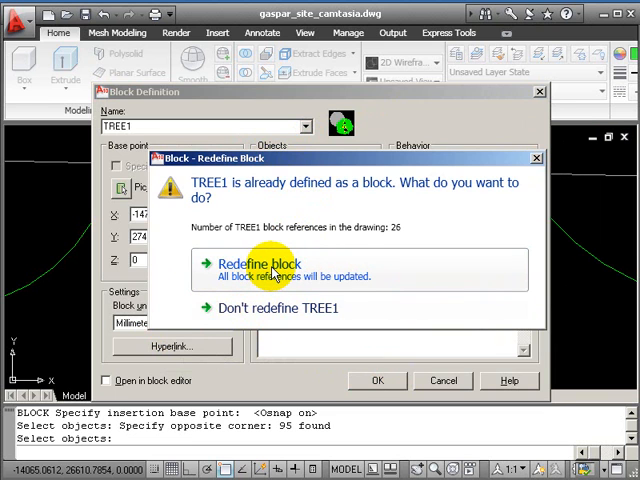
click(263, 264)
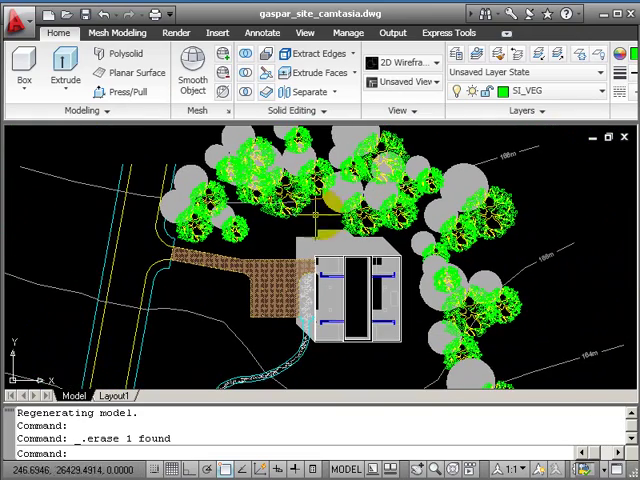
mouse_move(520, 268)
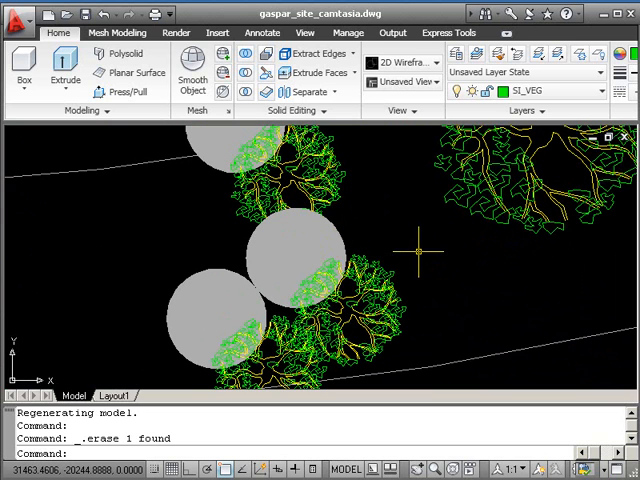
Send the shadow hatches overlapping neighbouring trees to the back with DRAWORDER.
text(DR)
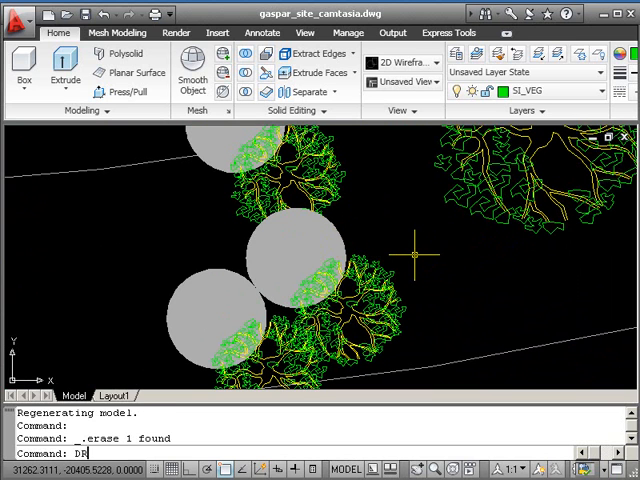
key(Return)
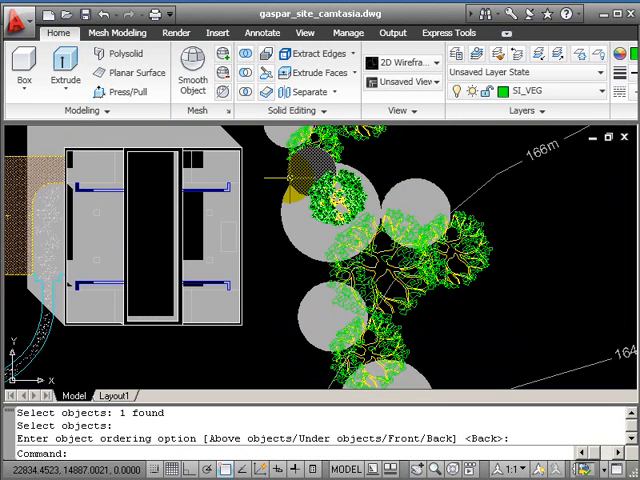
mouse_move(415, 155)
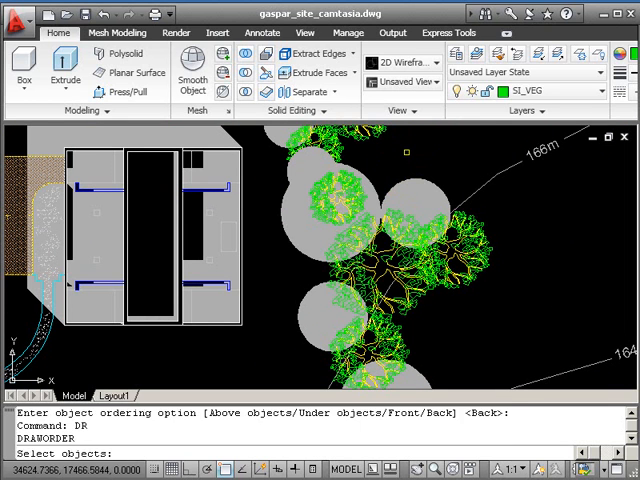
click(340, 200)
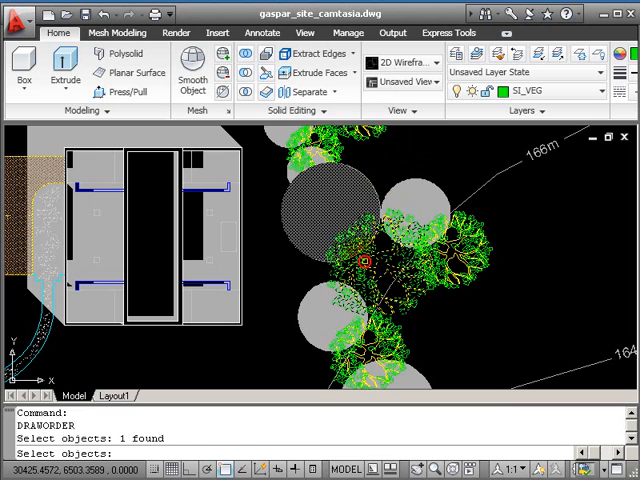
key(Return)
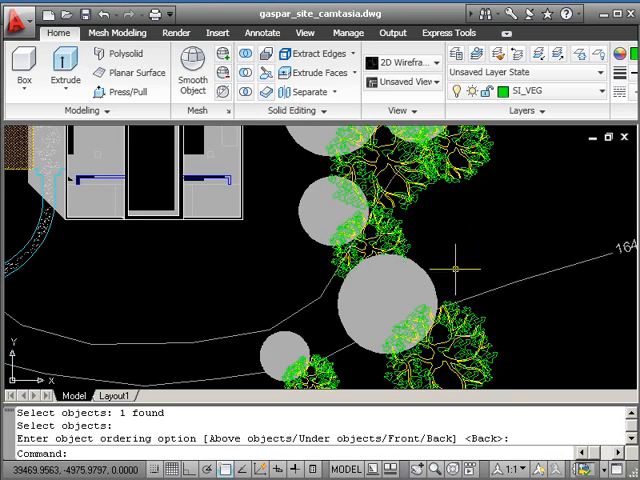
mouse_move(470, 263)
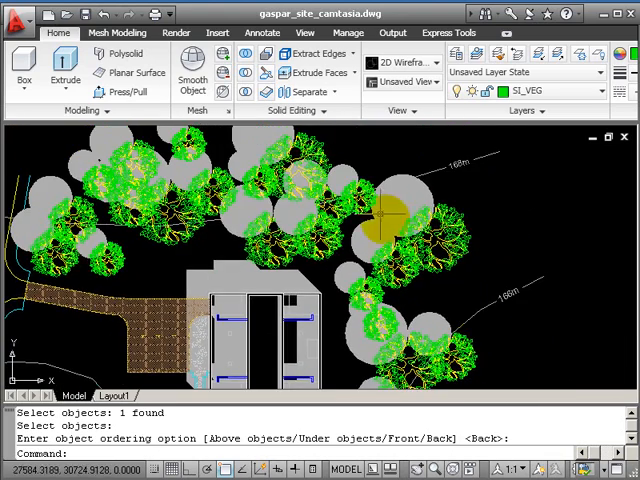
scroll(up, 3)
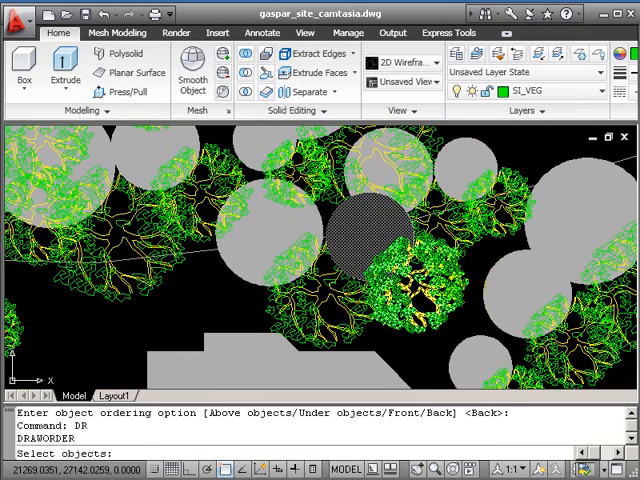
click(490, 265)
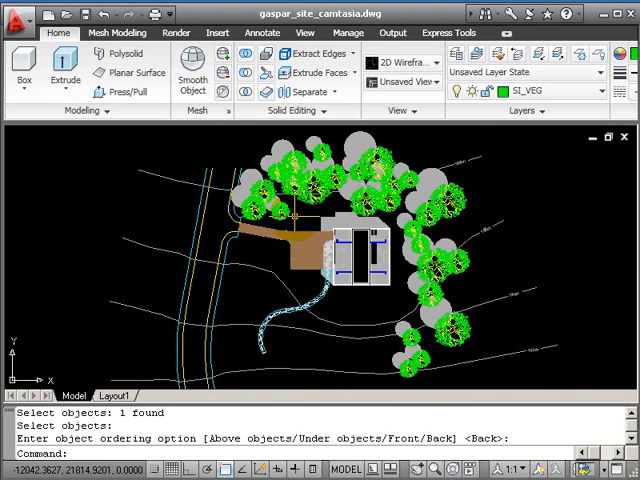
mouse_move(300, 213)
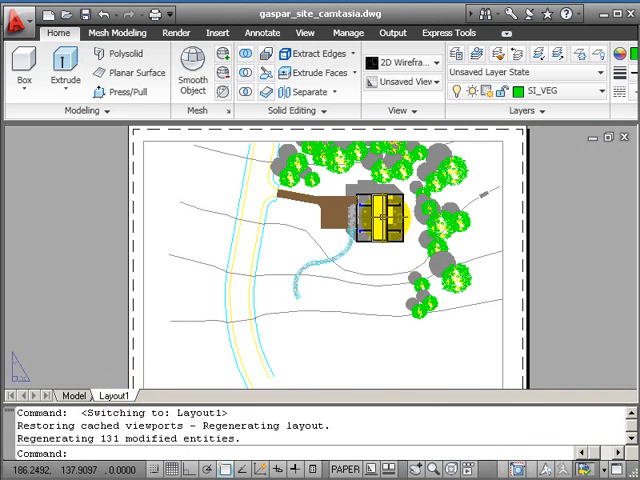
Zoom the site plan inside the Layout1 viewport and show its plot preview.
double_click(380, 215)
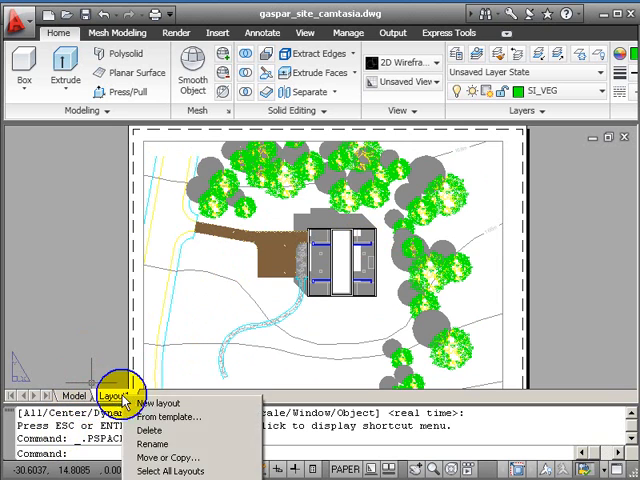
click(167, 403)
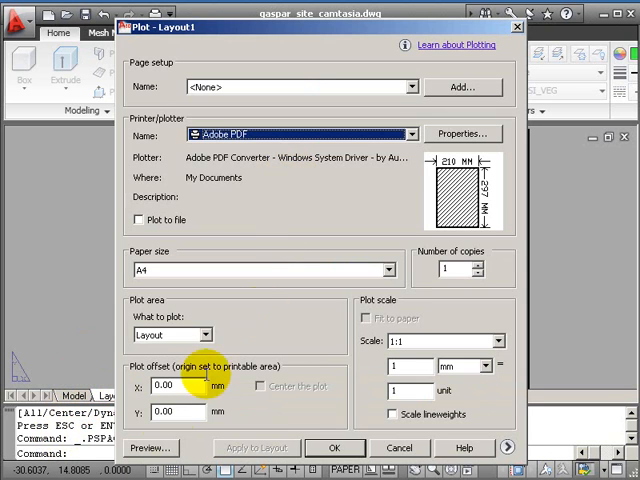
click(151, 447)
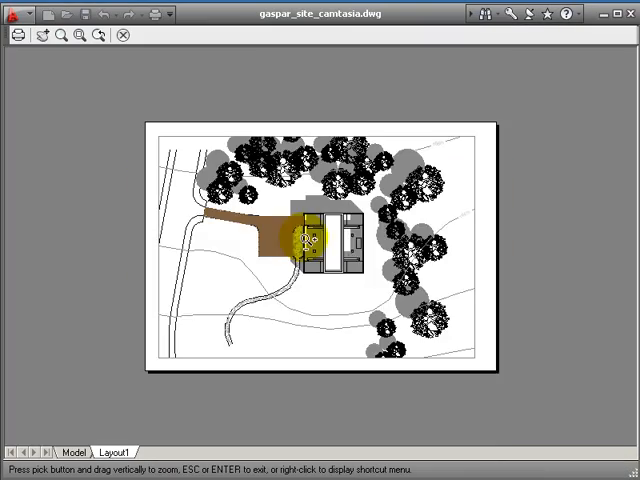